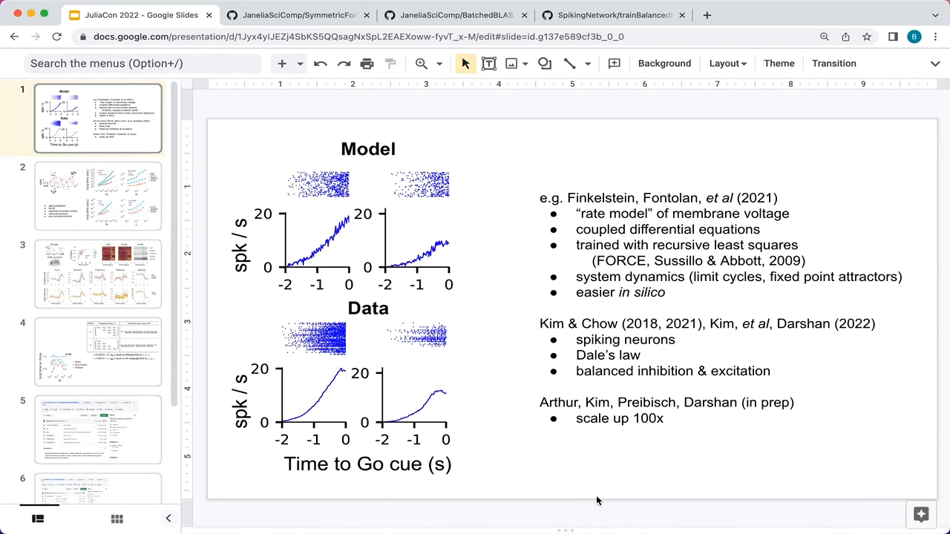
pyautogui.moveTo(299, 340)
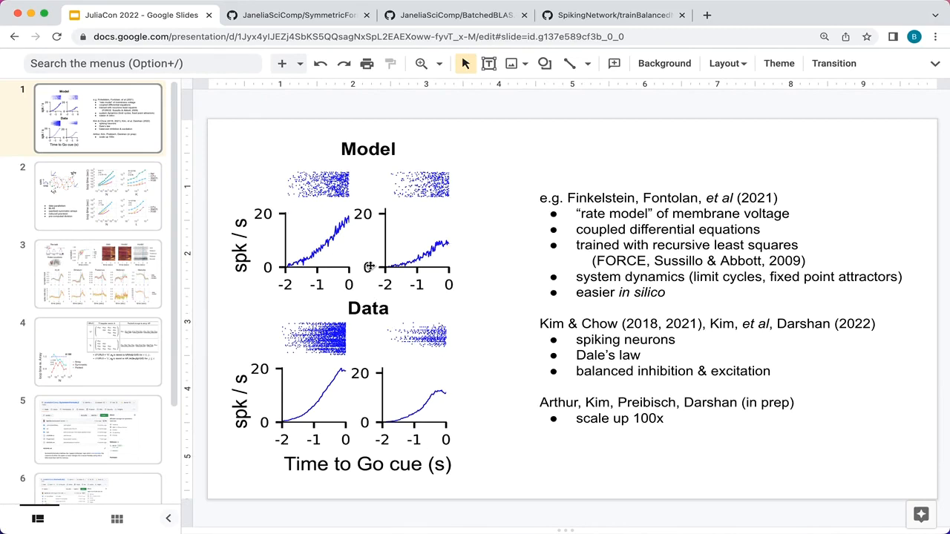
pyautogui.moveTo(336, 382)
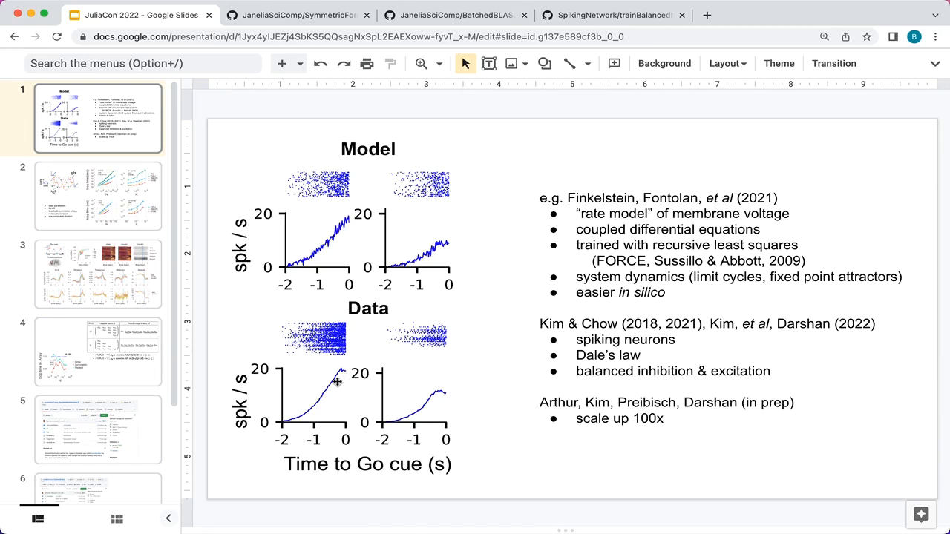
pyautogui.moveTo(344, 334)
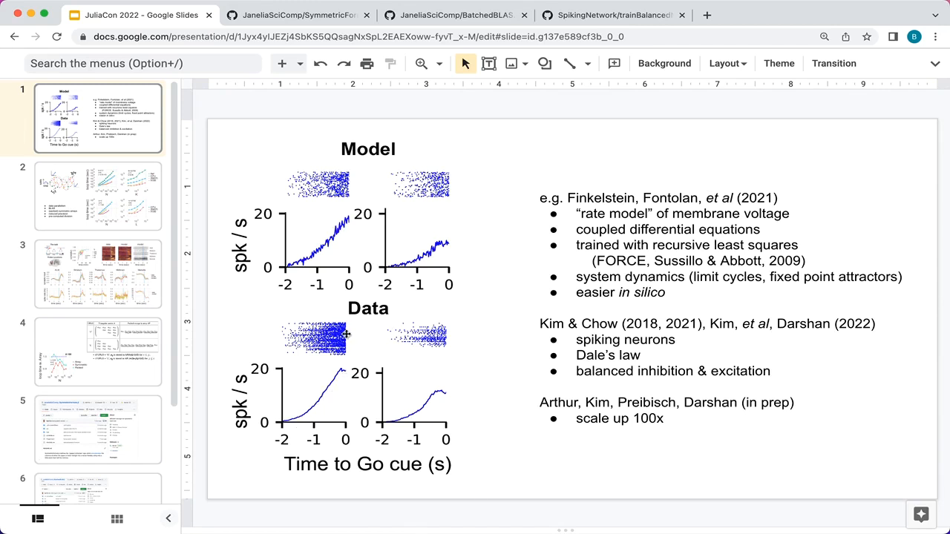
pyautogui.moveTo(337, 377)
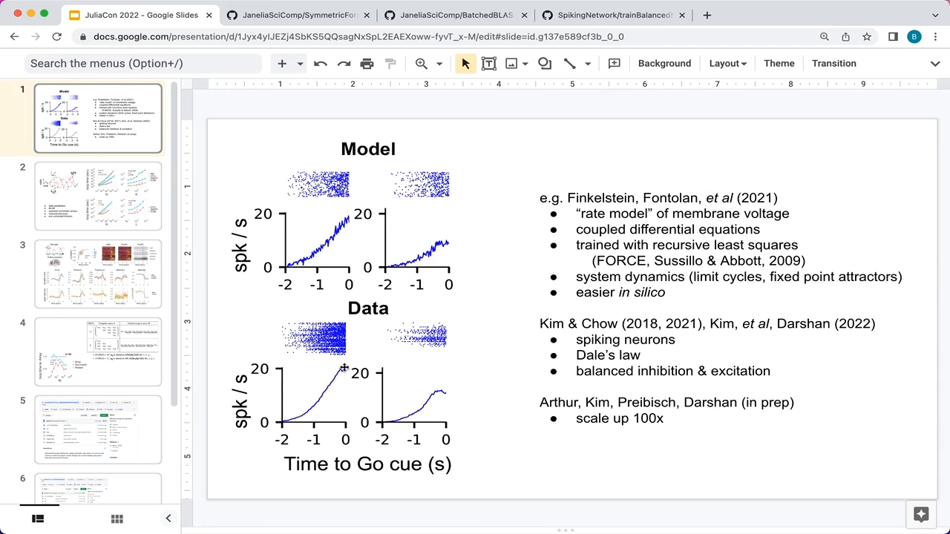
pyautogui.moveTo(406, 373)
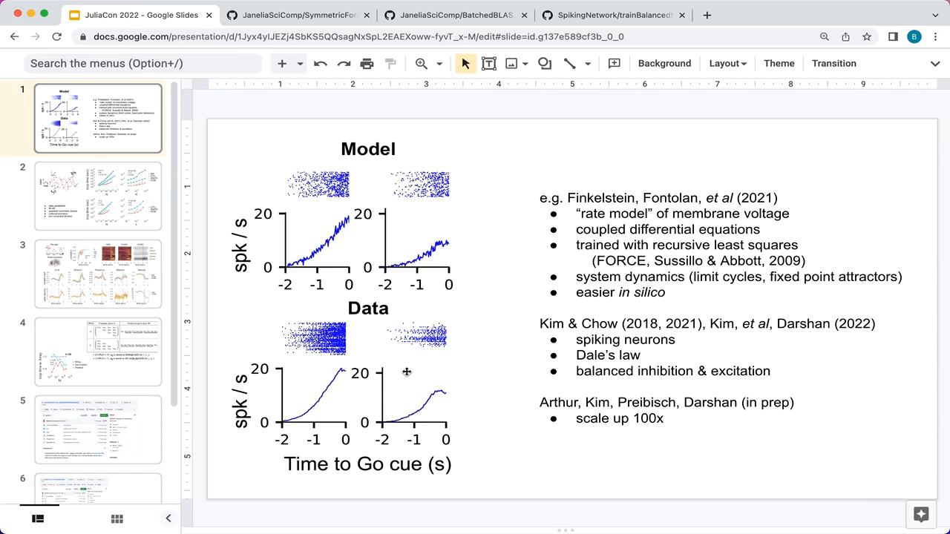
pyautogui.moveTo(350, 220)
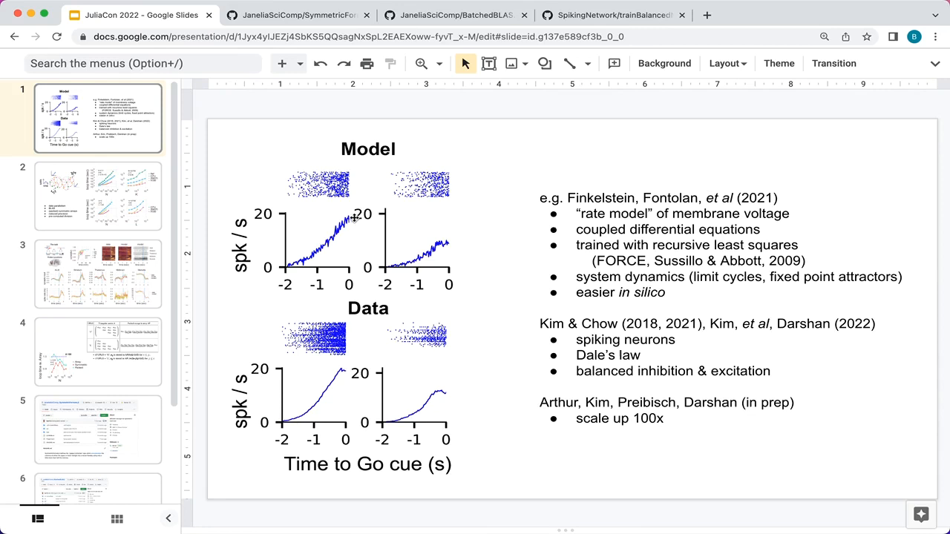
pyautogui.moveTo(332, 224)
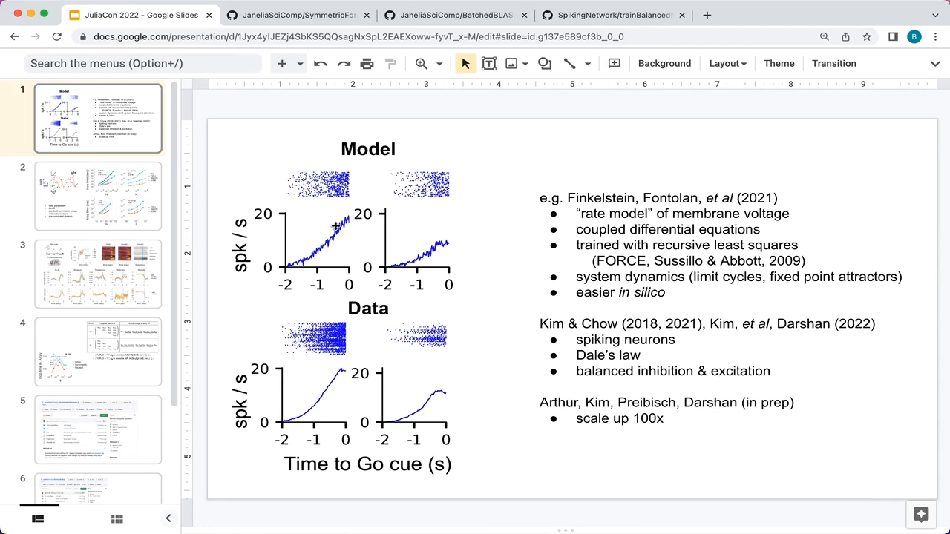
pyautogui.moveTo(340, 368)
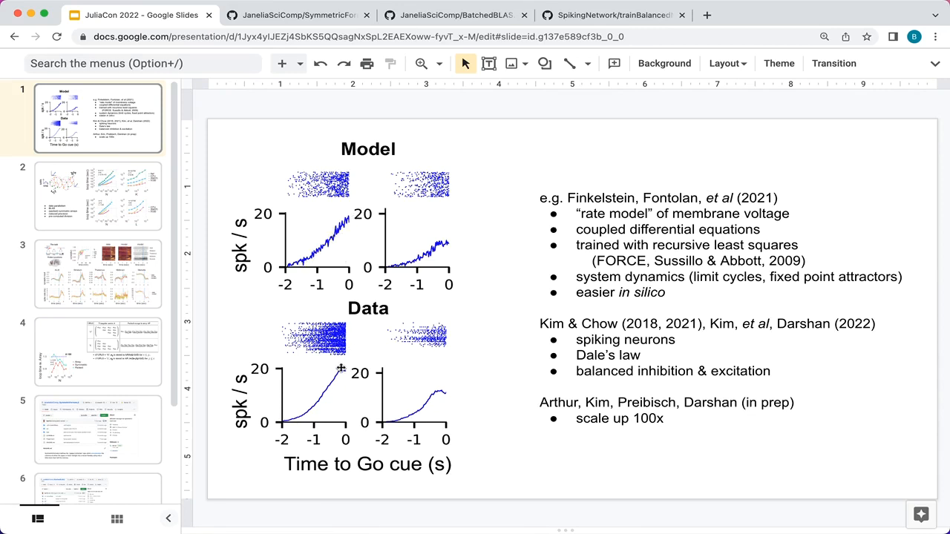
pyautogui.moveTo(339, 249)
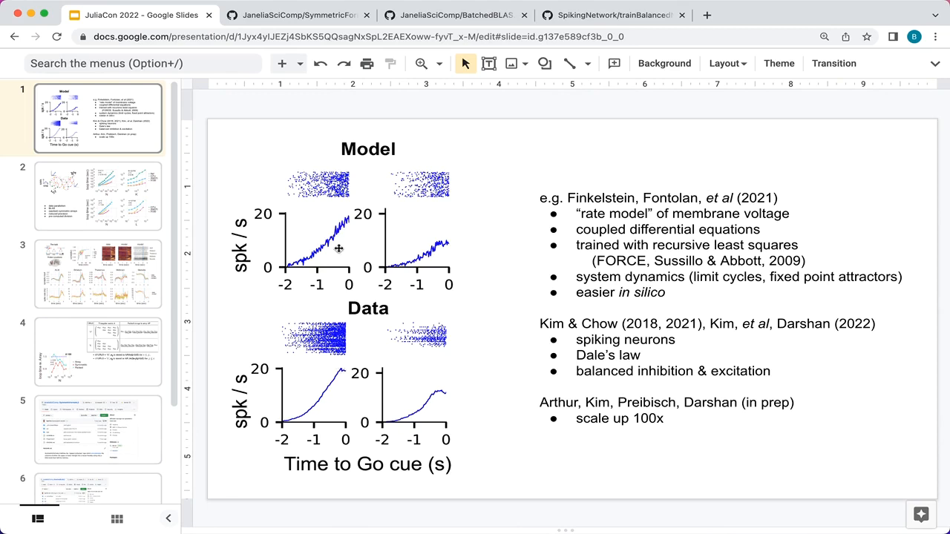
pyautogui.moveTo(653, 281)
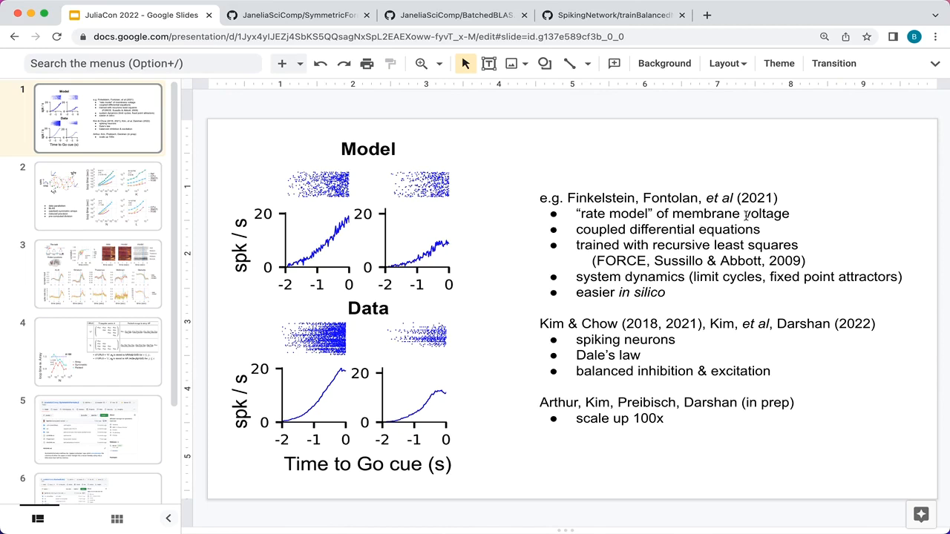
pyautogui.moveTo(608, 233)
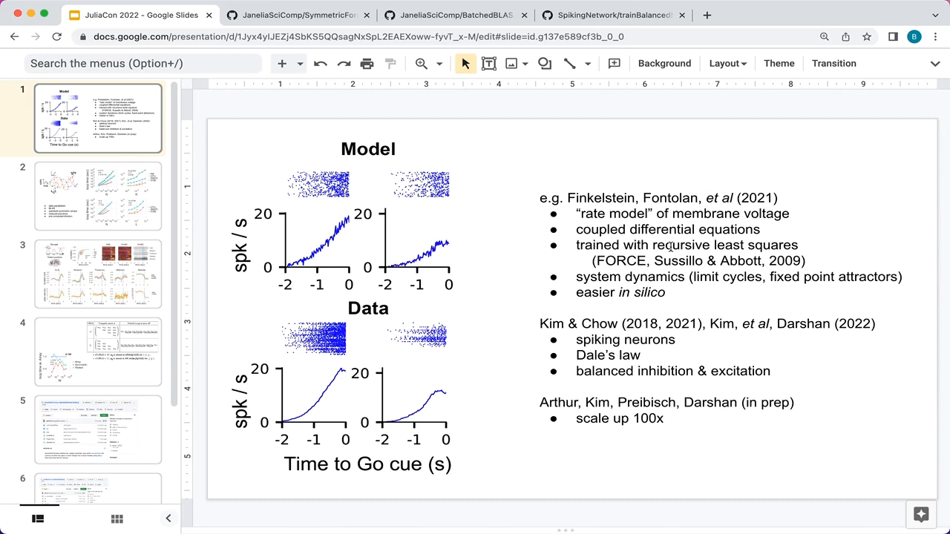
pyautogui.moveTo(321, 251)
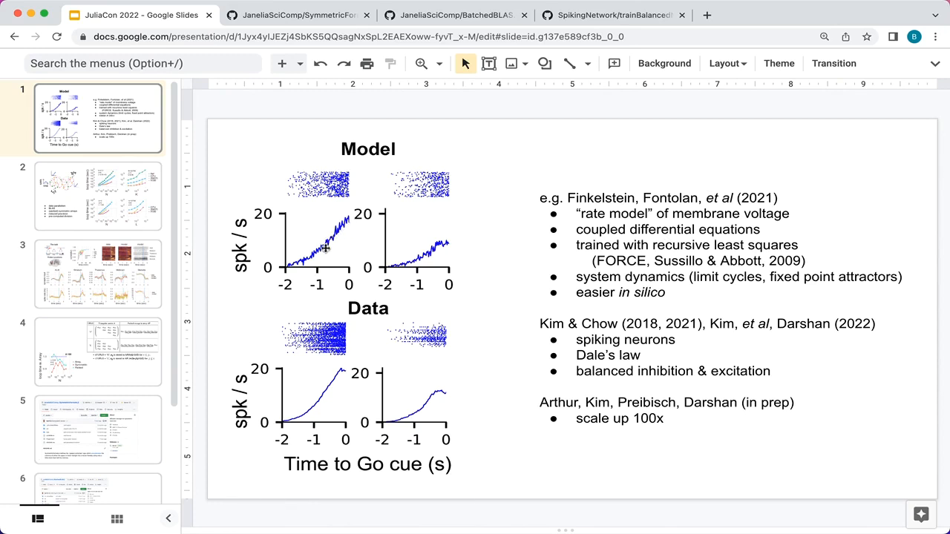
pyautogui.moveTo(329, 235)
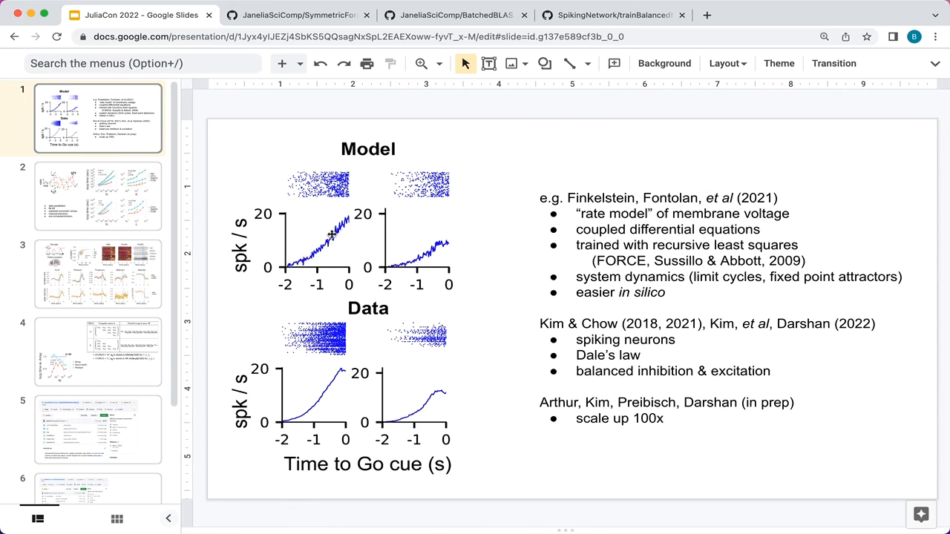
pyautogui.moveTo(338, 406)
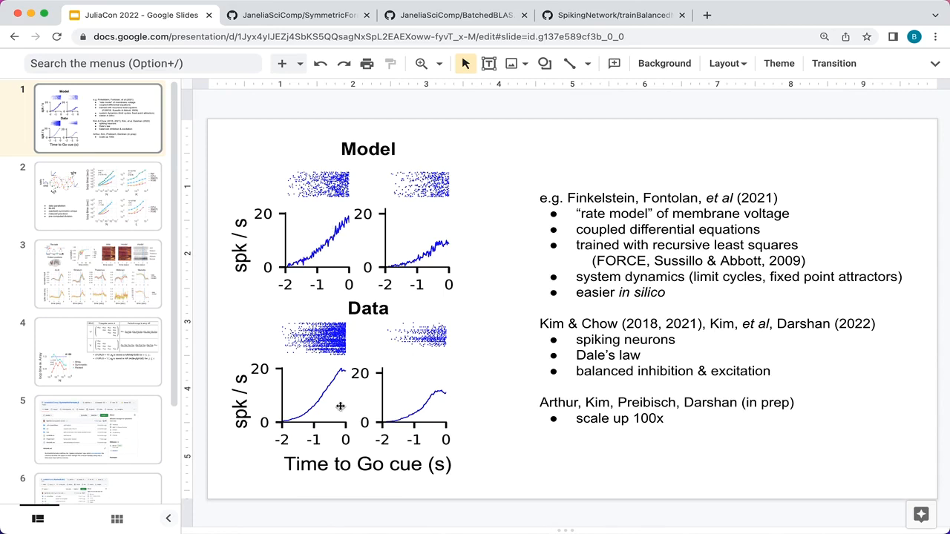
pyautogui.moveTo(546, 332)
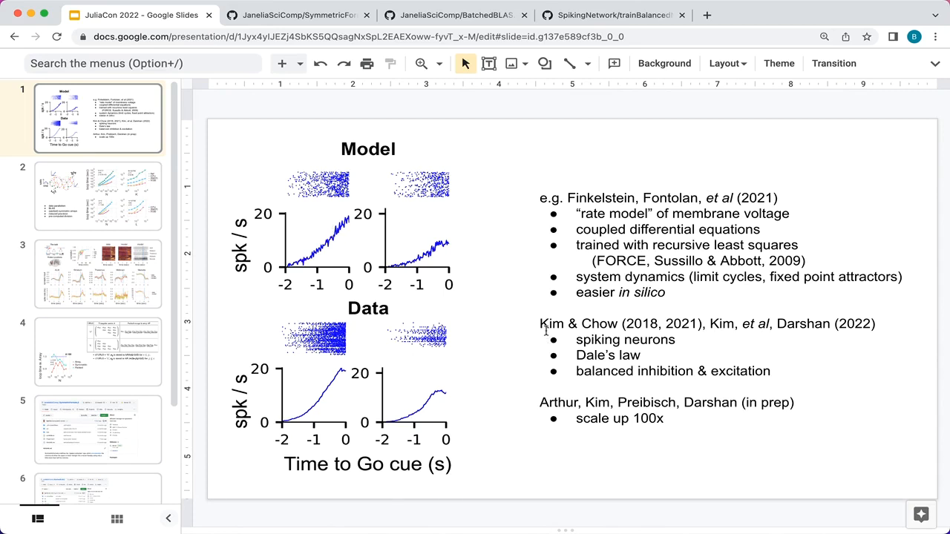
pyautogui.moveTo(585, 326)
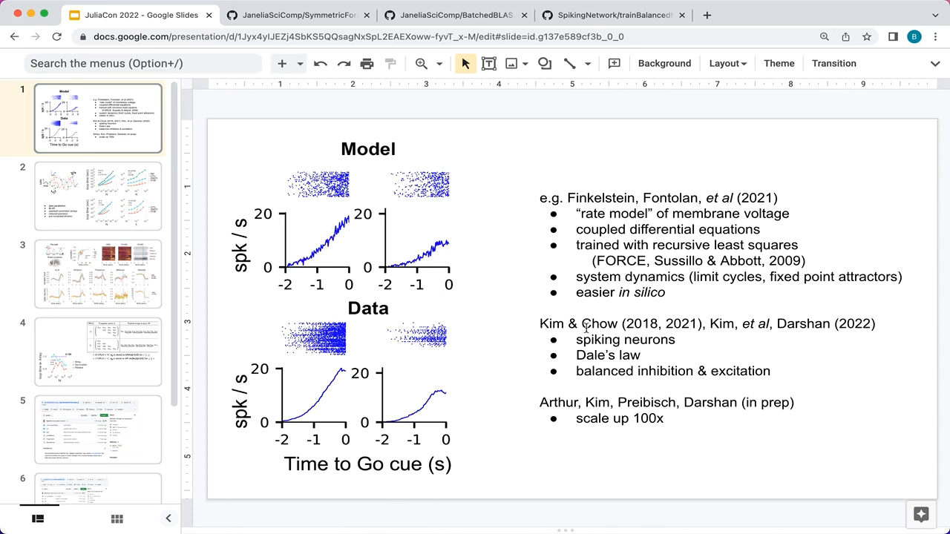
pyautogui.moveTo(686, 249)
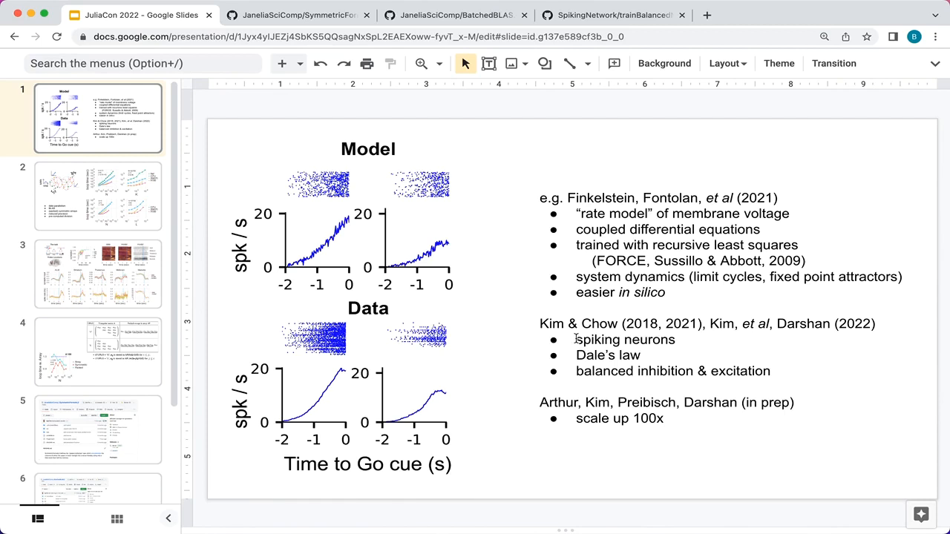
pyautogui.moveTo(576, 362)
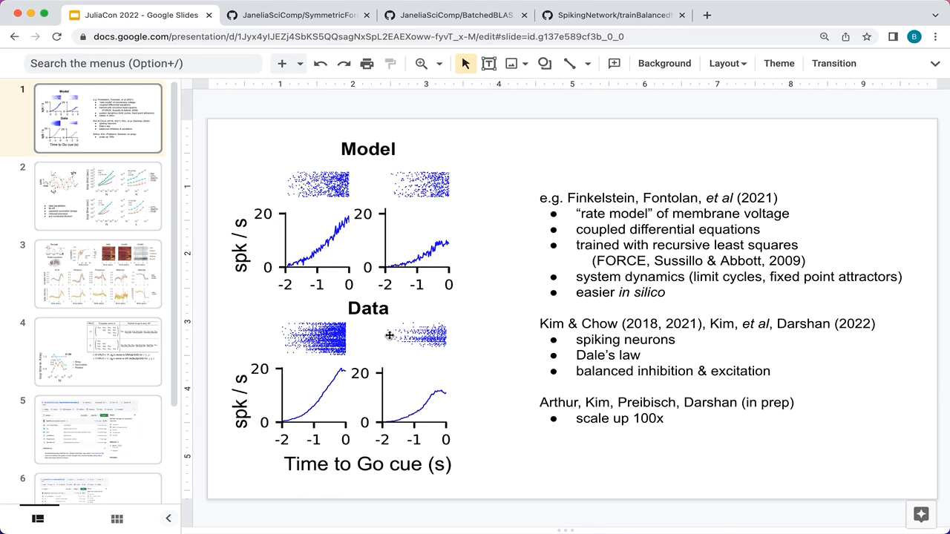
pyautogui.moveTo(647, 422)
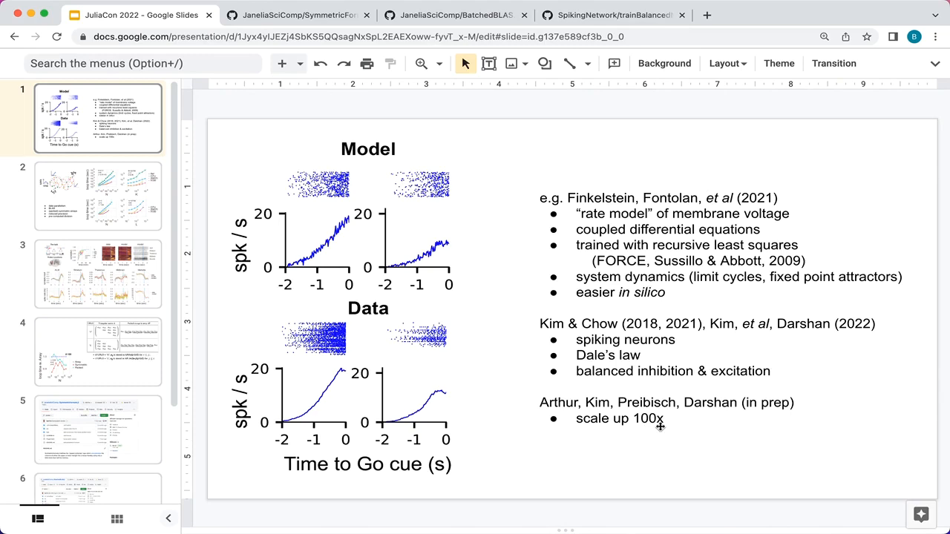
# Show slide 2 with the CPU/GPU loop-time benchmark plots and data-parallelism bullets.
pyautogui.click(98, 196)
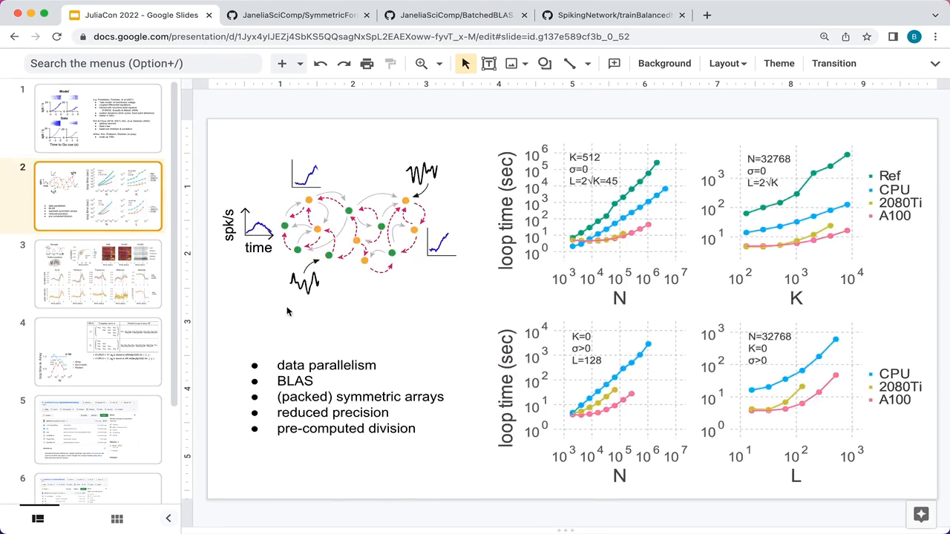
pyautogui.moveTo(285, 223)
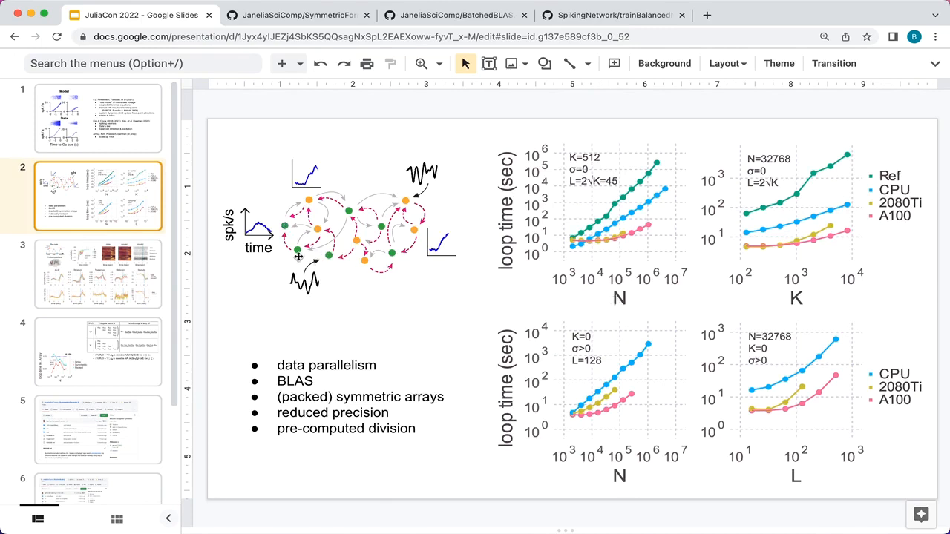
pyautogui.moveTo(323, 234)
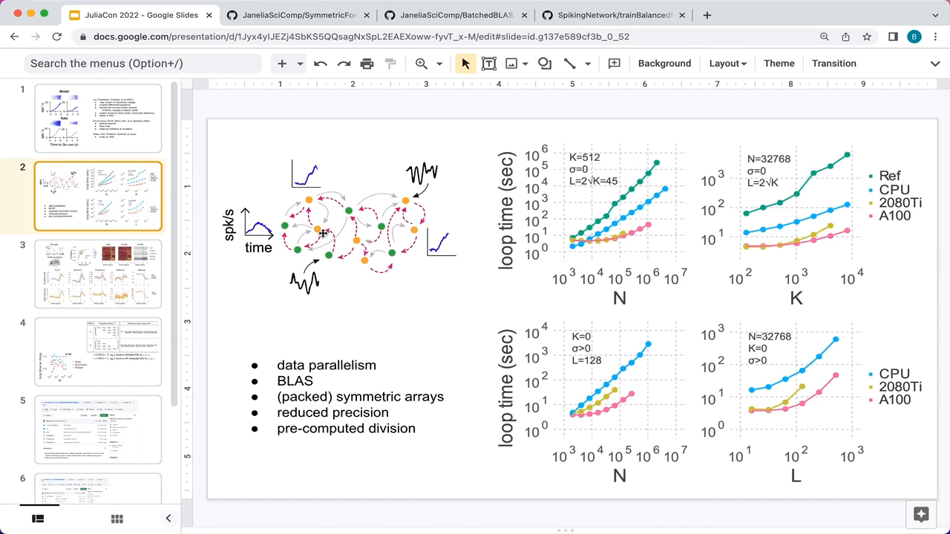
pyautogui.moveTo(333, 217)
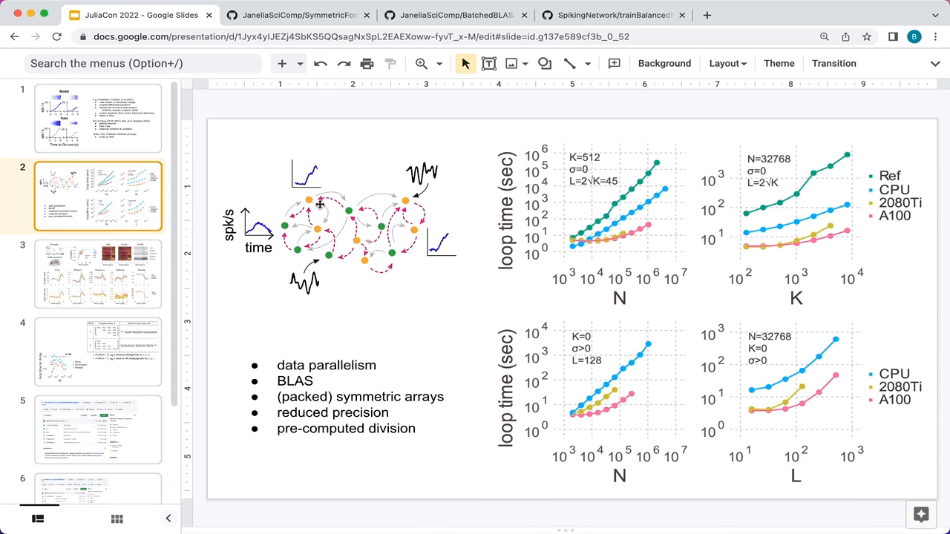
pyautogui.moveTo(326, 224)
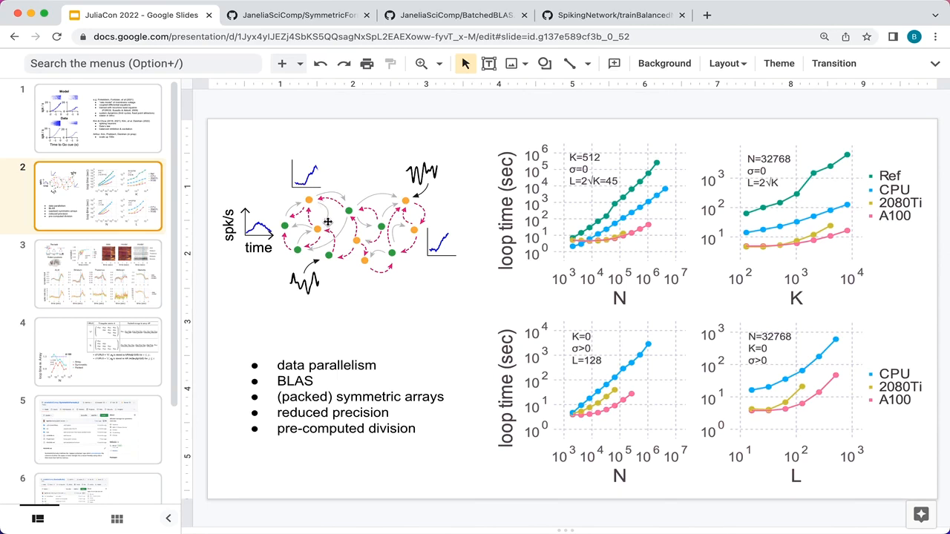
pyautogui.moveTo(786, 311)
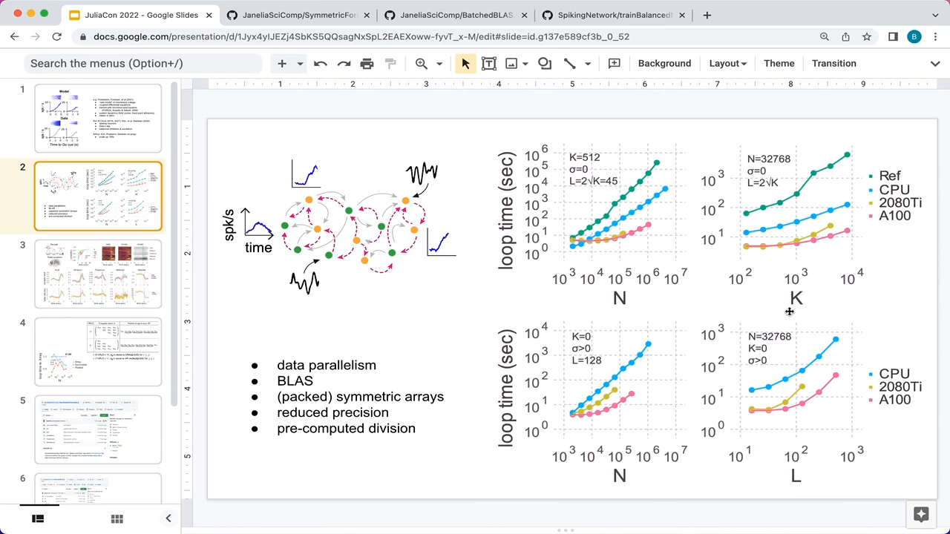
pyautogui.moveTo(319, 202)
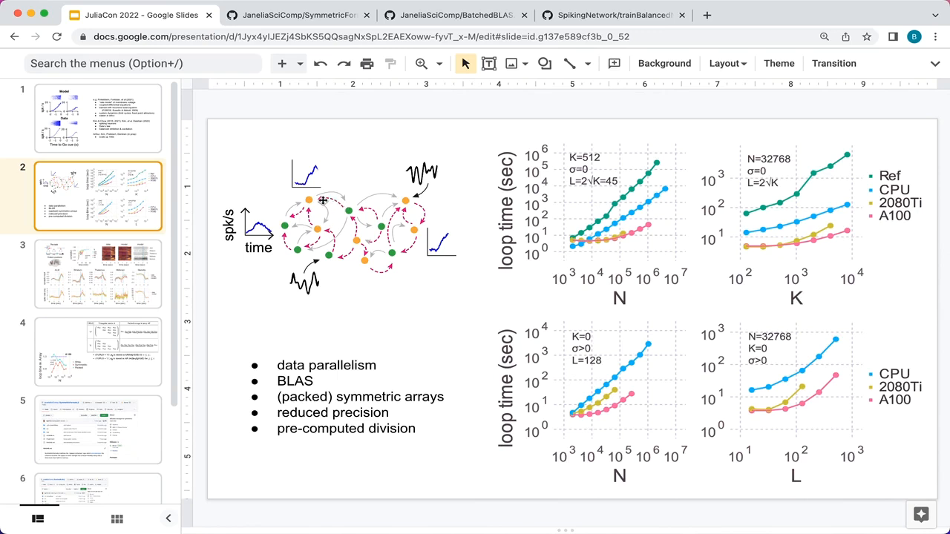
pyautogui.moveTo(346, 214)
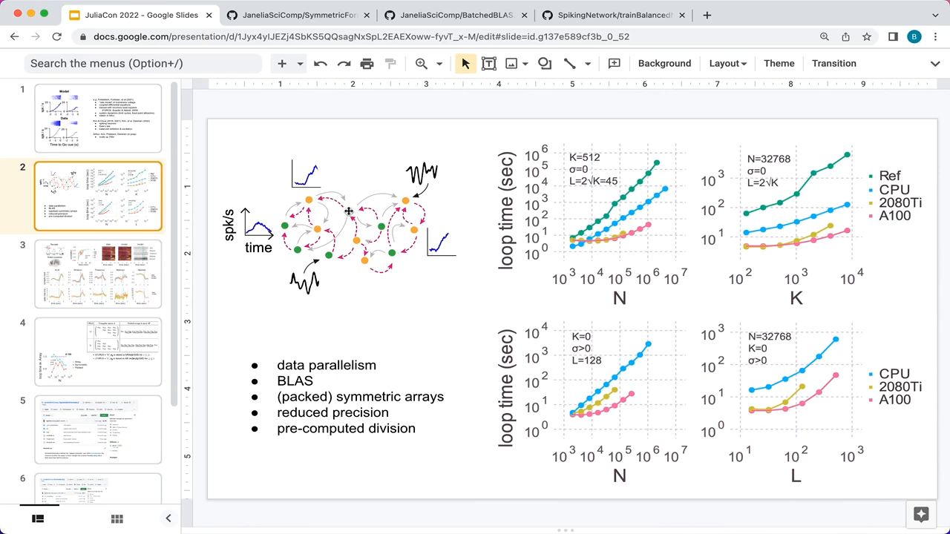
pyautogui.moveTo(825, 495)
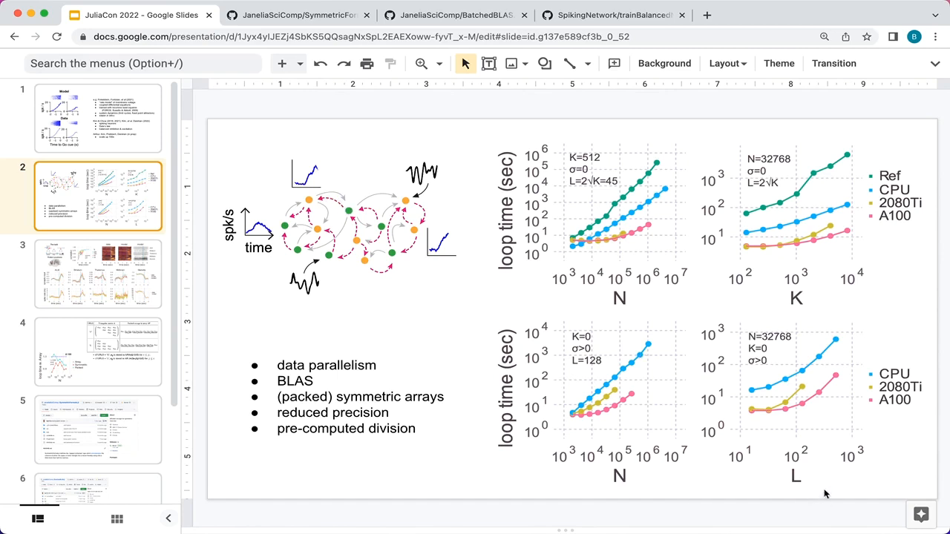
pyautogui.moveTo(299, 196)
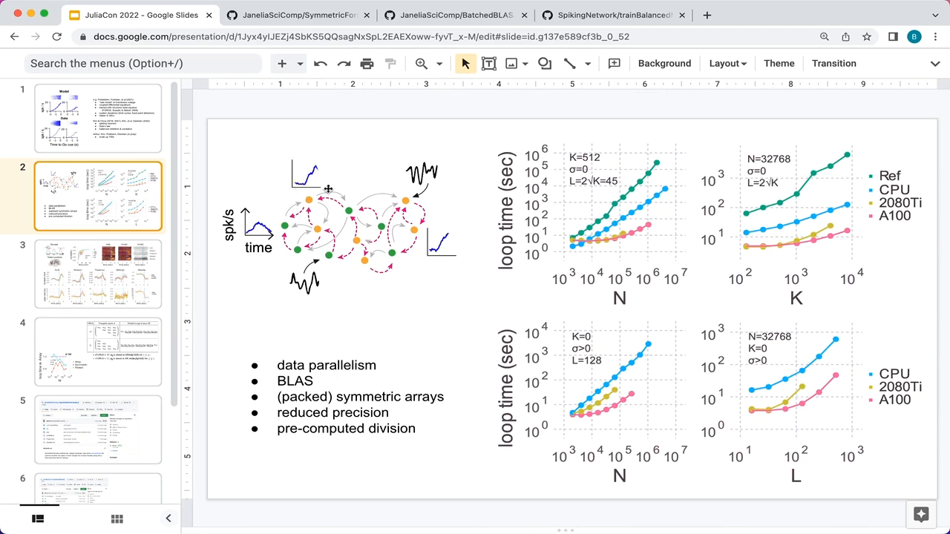
pyautogui.moveTo(291, 216)
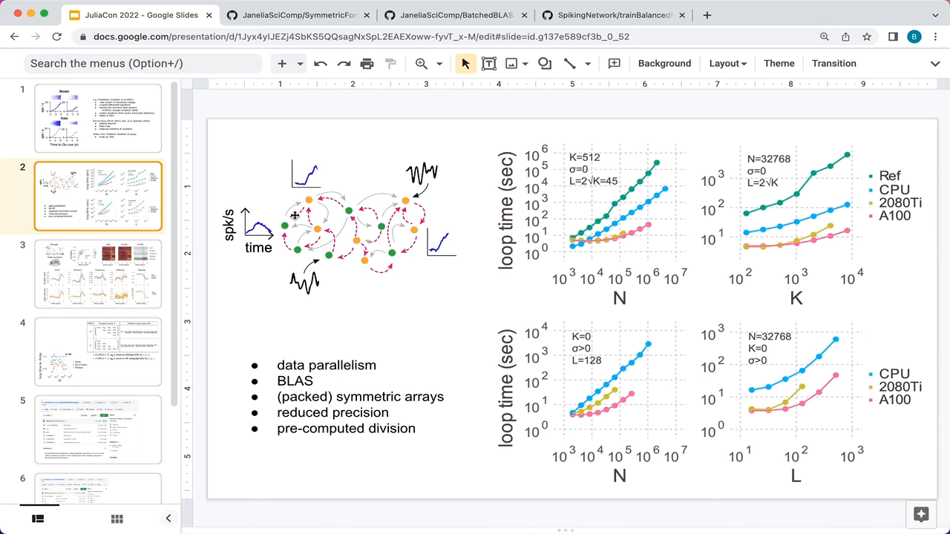
pyautogui.moveTo(279, 224)
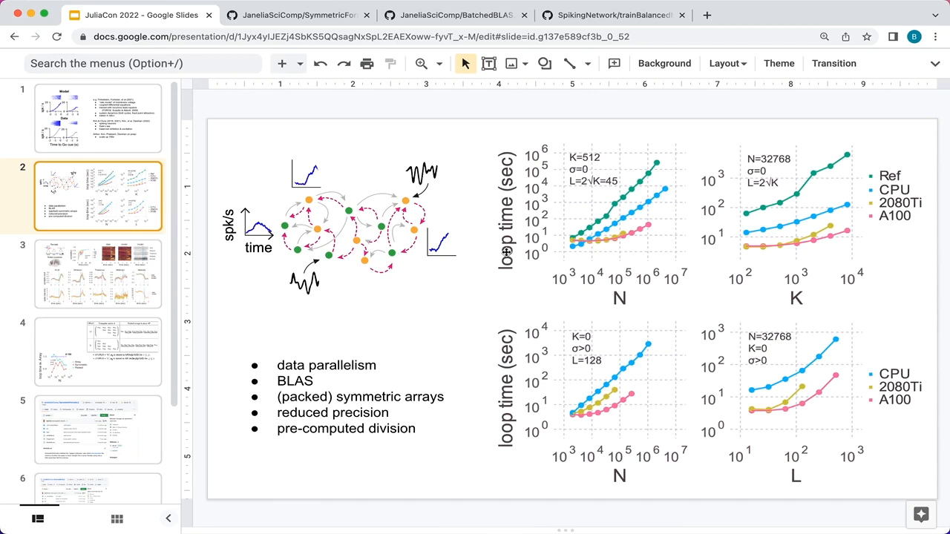
pyautogui.moveTo(527, 237)
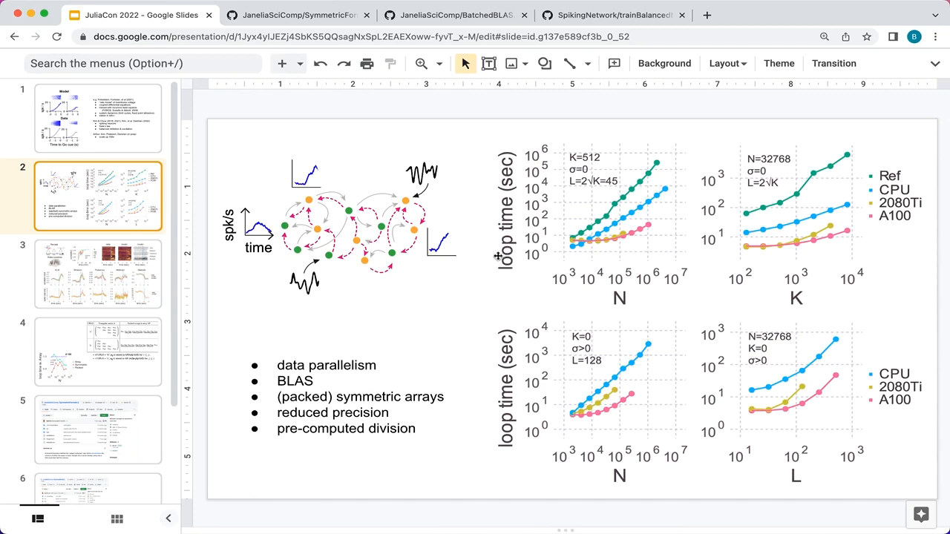
pyautogui.moveTo(581, 231)
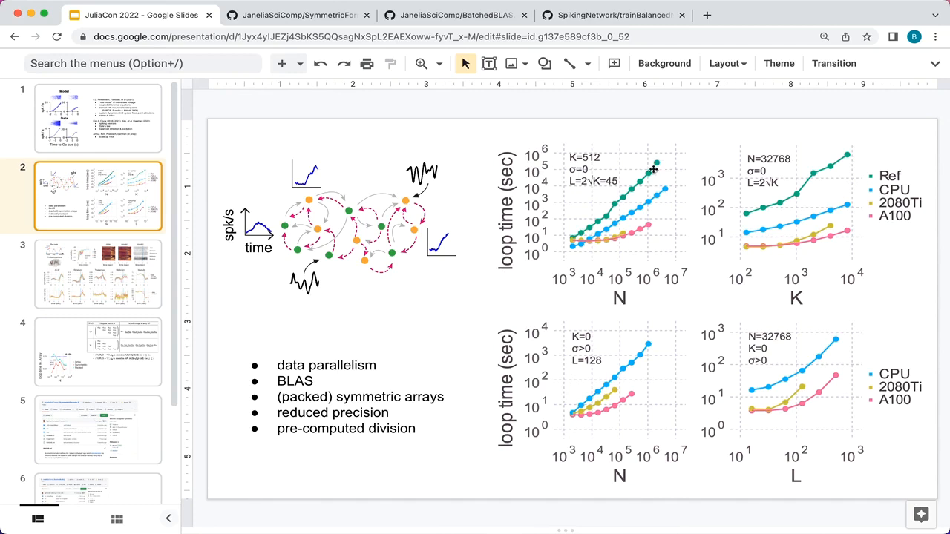
pyautogui.moveTo(622, 202)
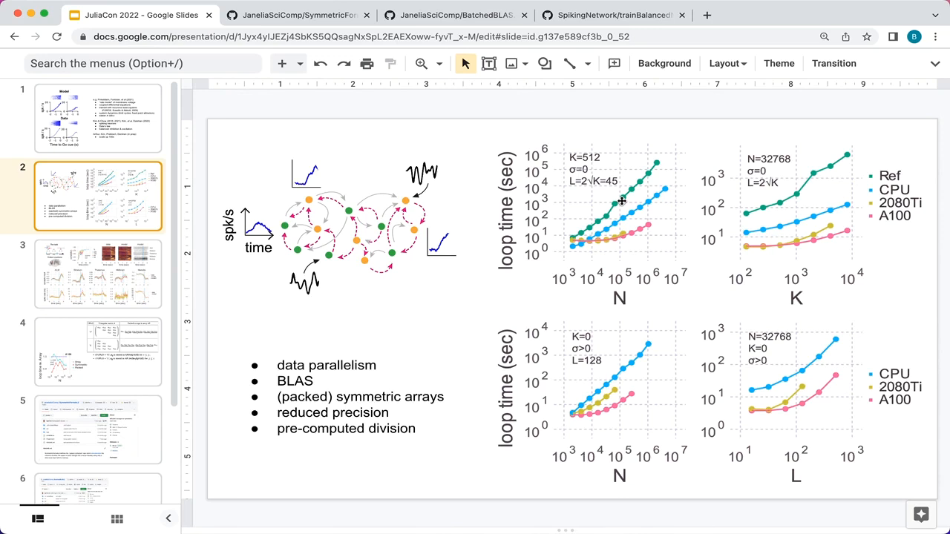
pyautogui.moveTo(245, 448)
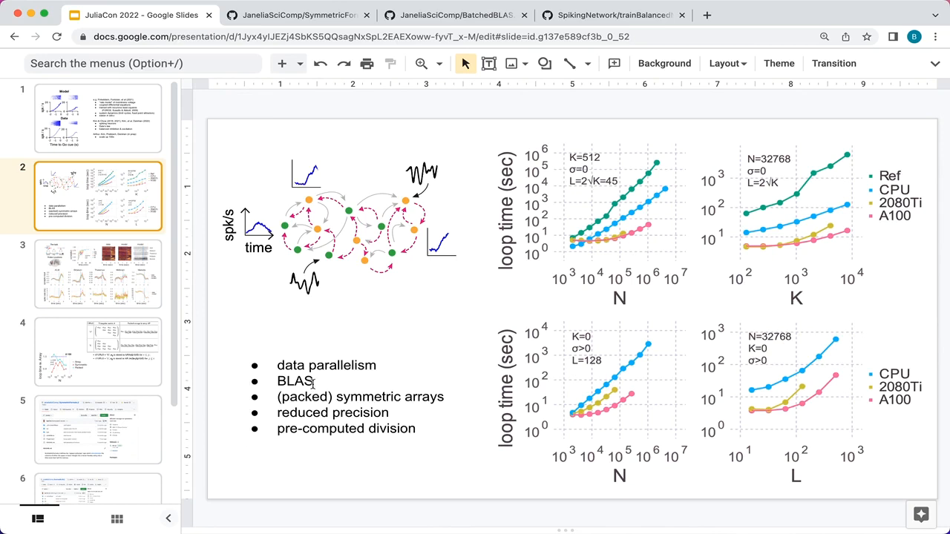
pyautogui.moveTo(359, 399)
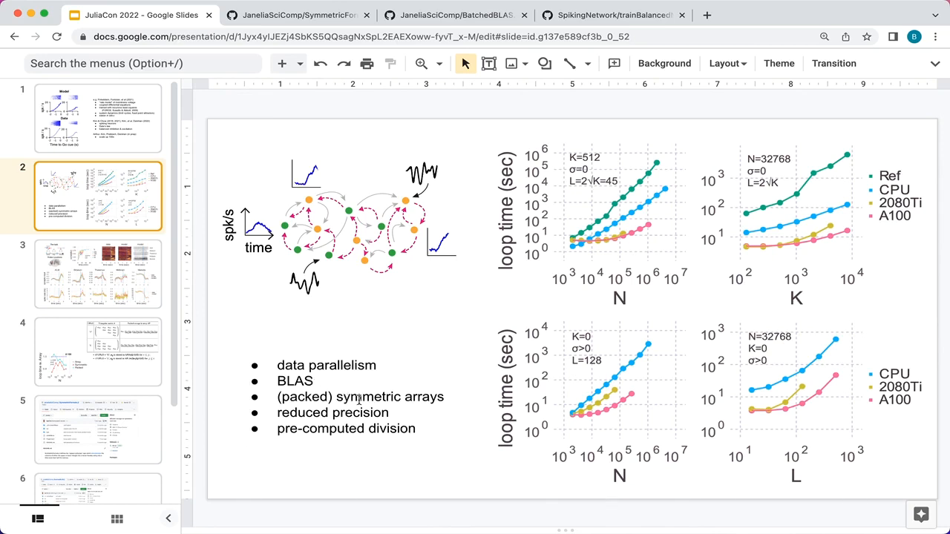
pyautogui.moveTo(334, 412)
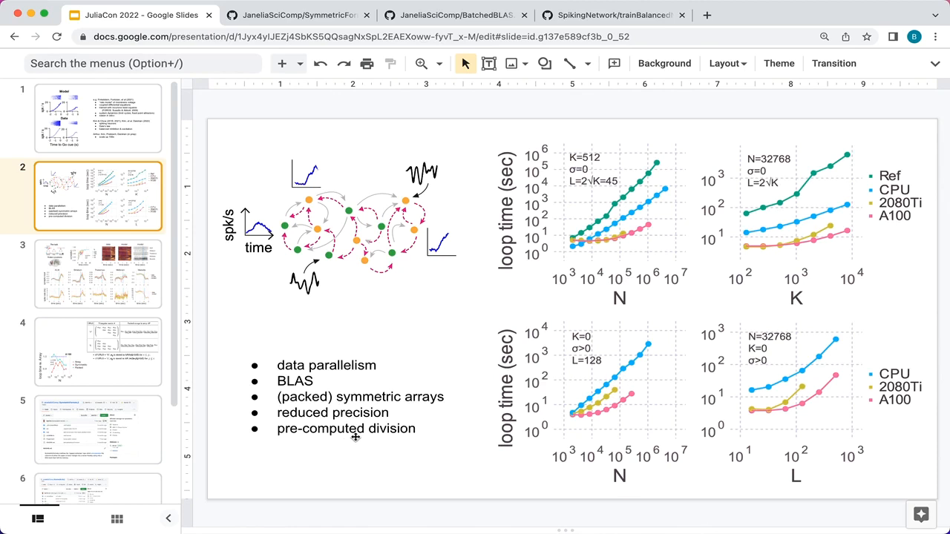
pyautogui.moveTo(632, 198)
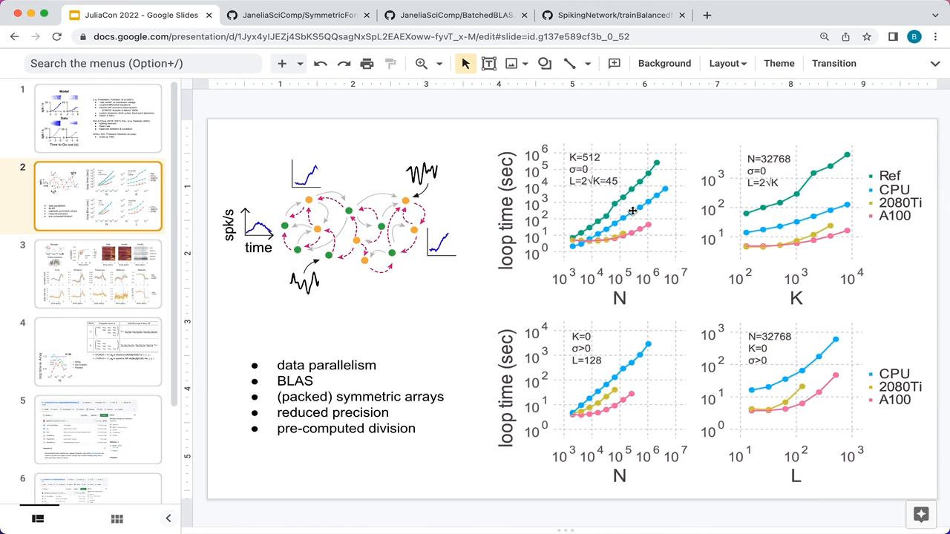
pyautogui.moveTo(617, 246)
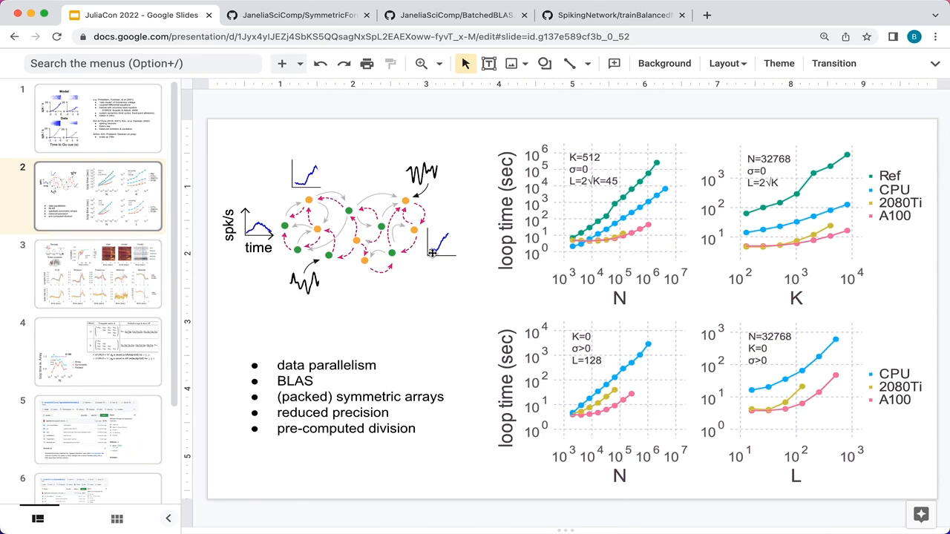
pyautogui.moveTo(460, 253)
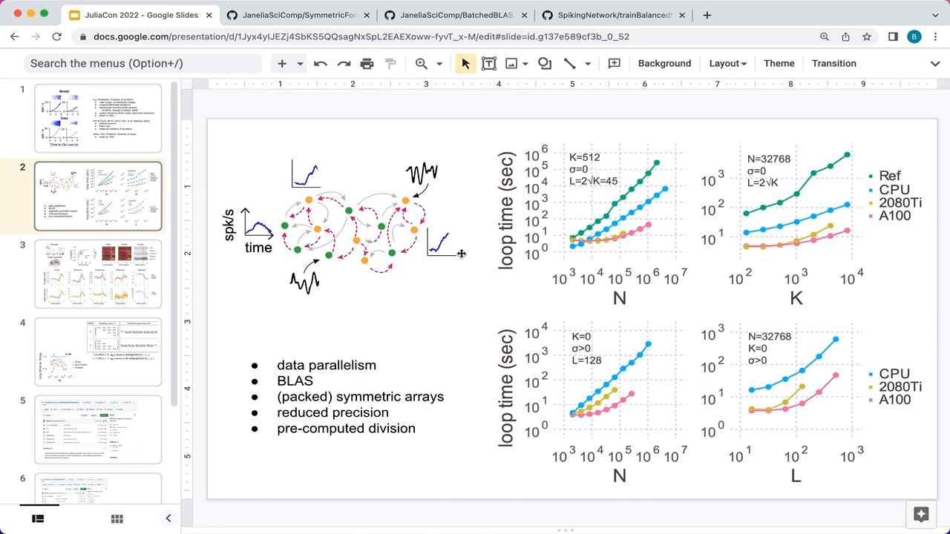
pyautogui.moveTo(460, 245)
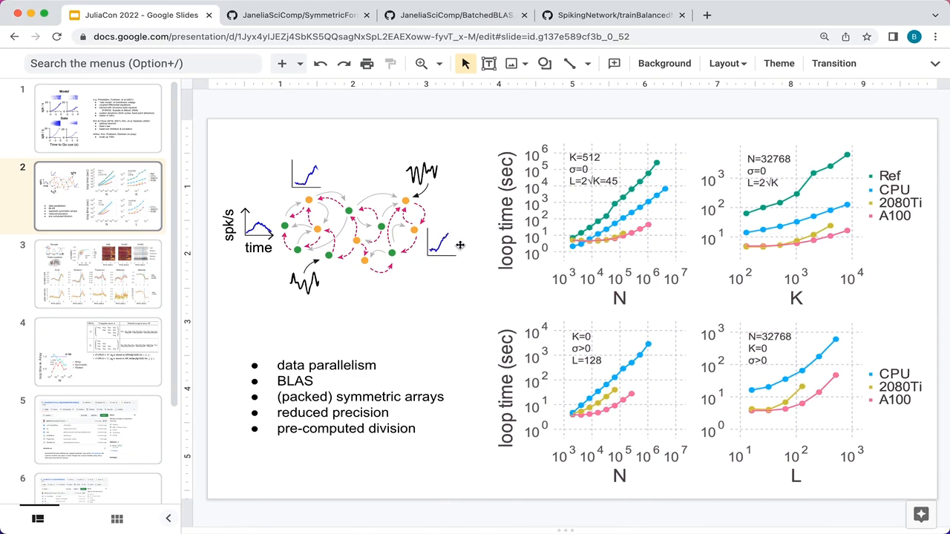
pyautogui.click(98, 275)
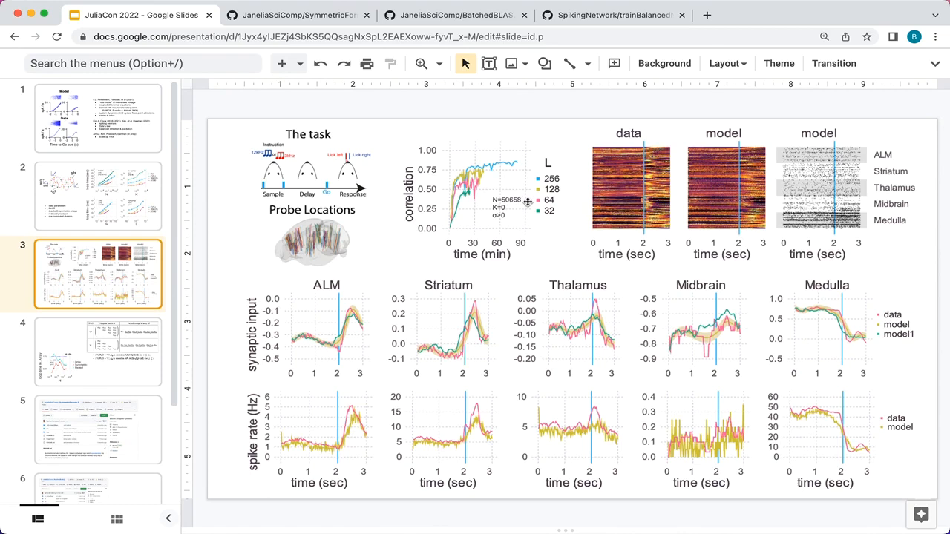
pyautogui.moveTo(481, 164)
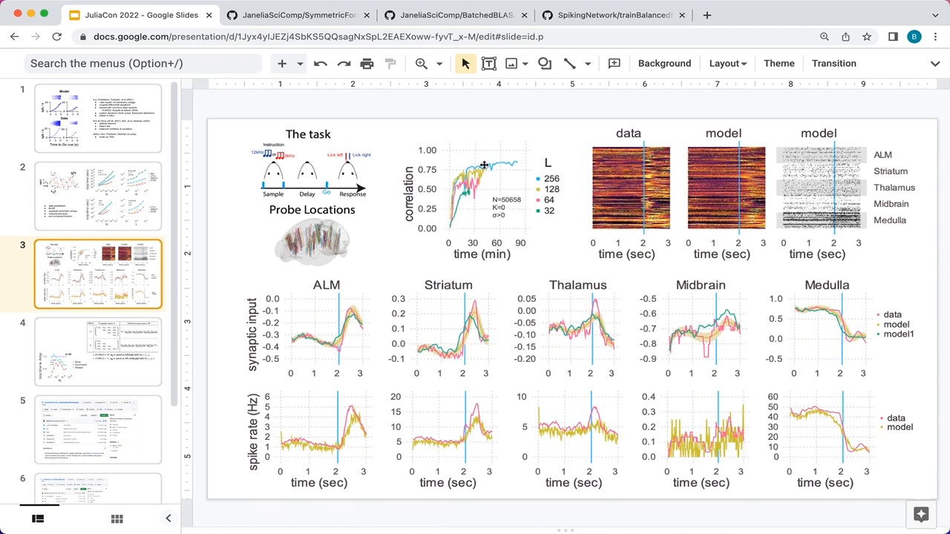
pyautogui.moveTo(550, 165)
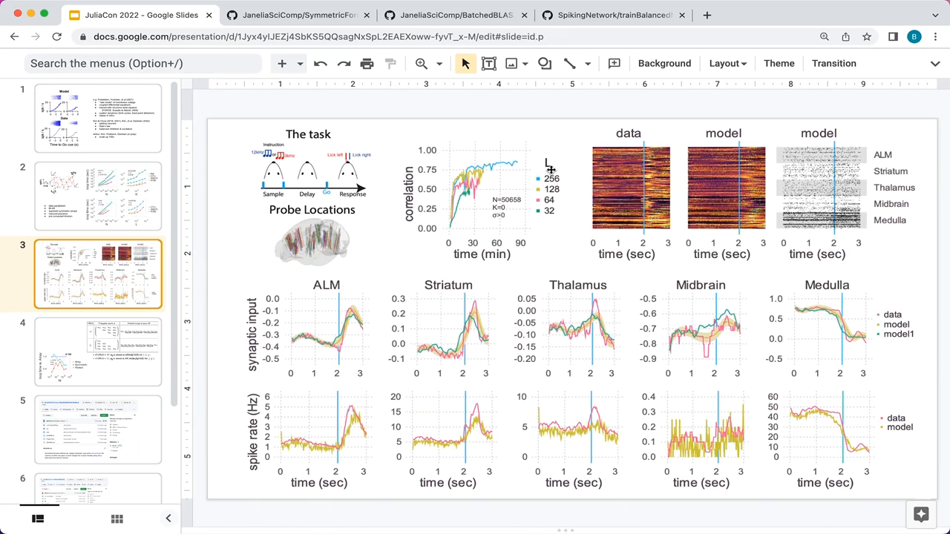
pyautogui.moveTo(495, 163)
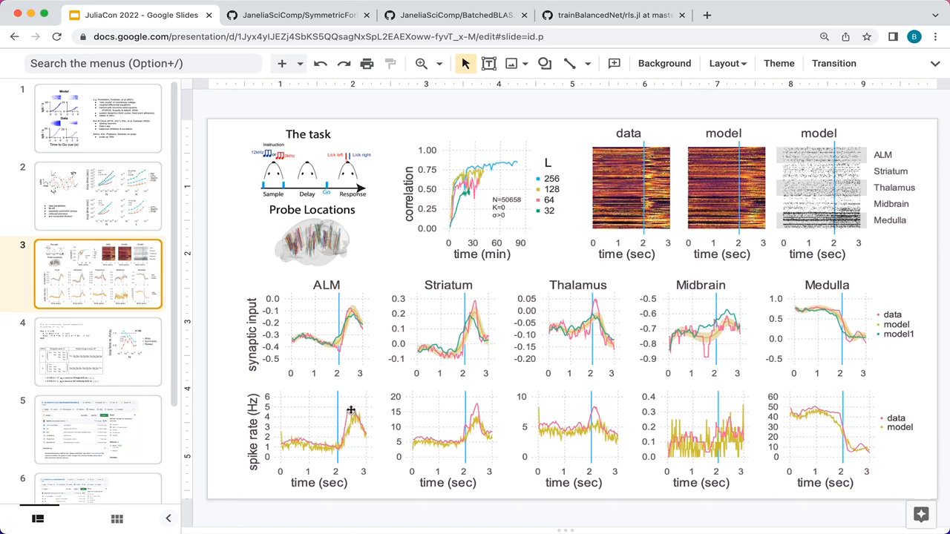
pyautogui.moveTo(289, 438)
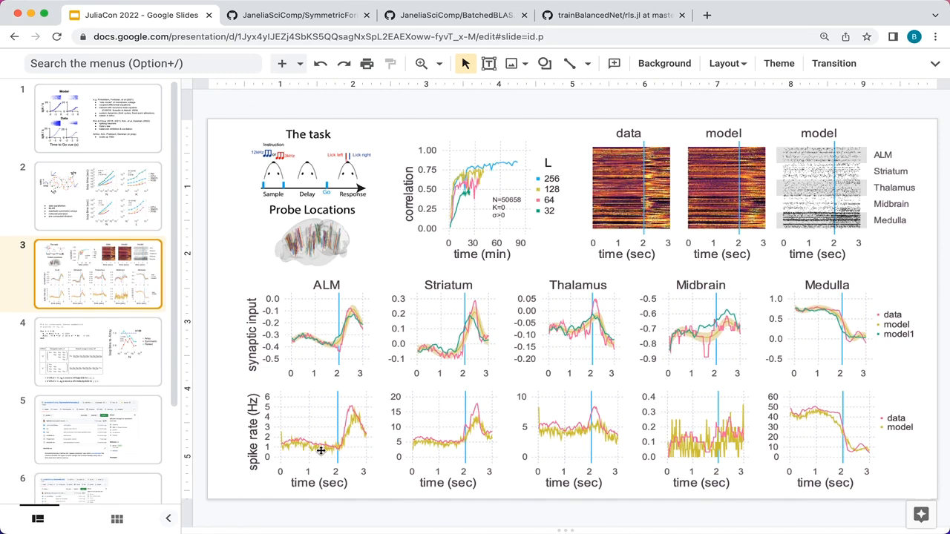
pyautogui.moveTo(320, 451)
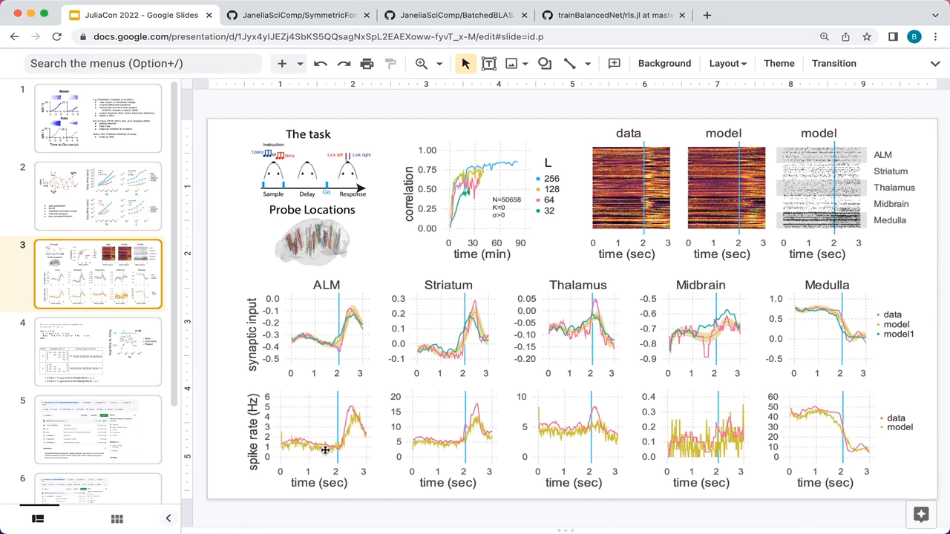
pyautogui.moveTo(326, 451)
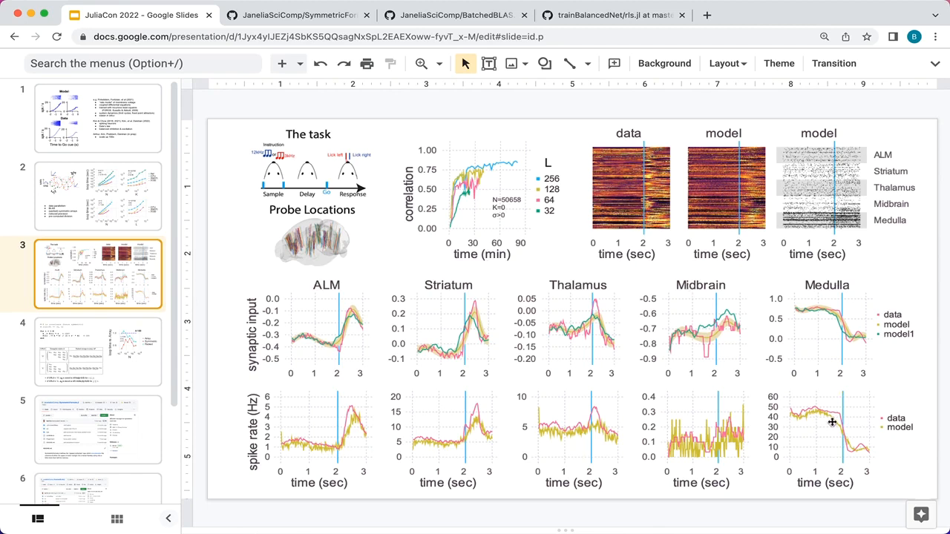
pyautogui.moveTo(462, 436)
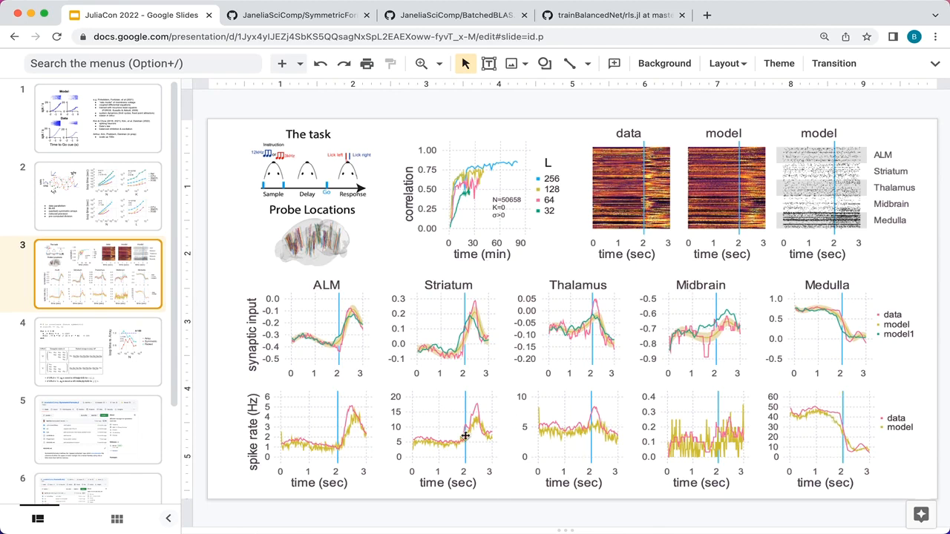
# Show the slide with data-versus-model plots for ALM, Striatum, Thalamus, Midbrain and Medulla.
pyautogui.click(95, 344)
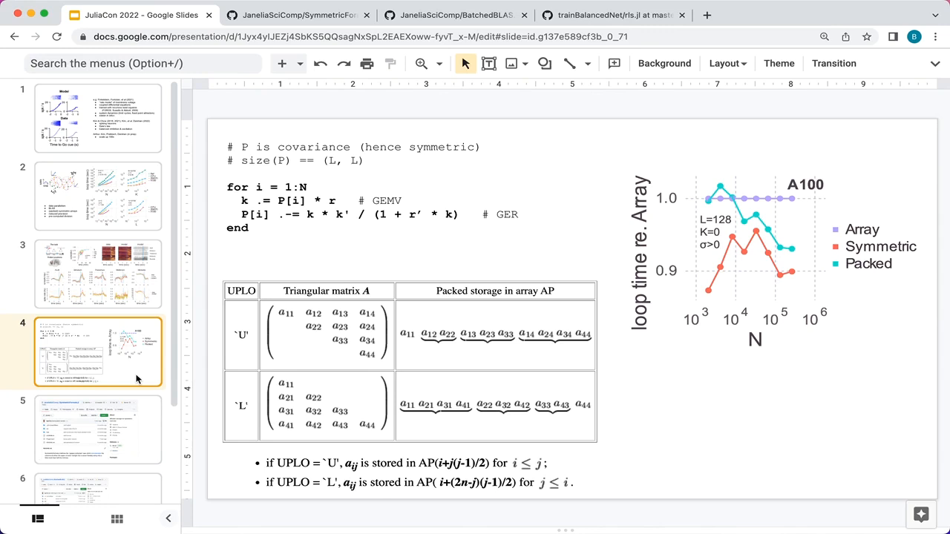
pyautogui.moveTo(240, 143)
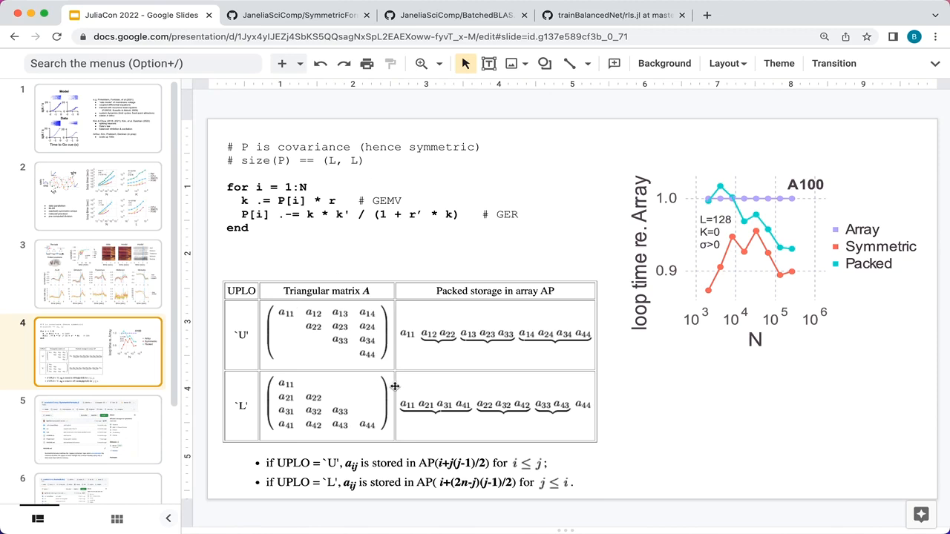
pyautogui.moveTo(383, 361)
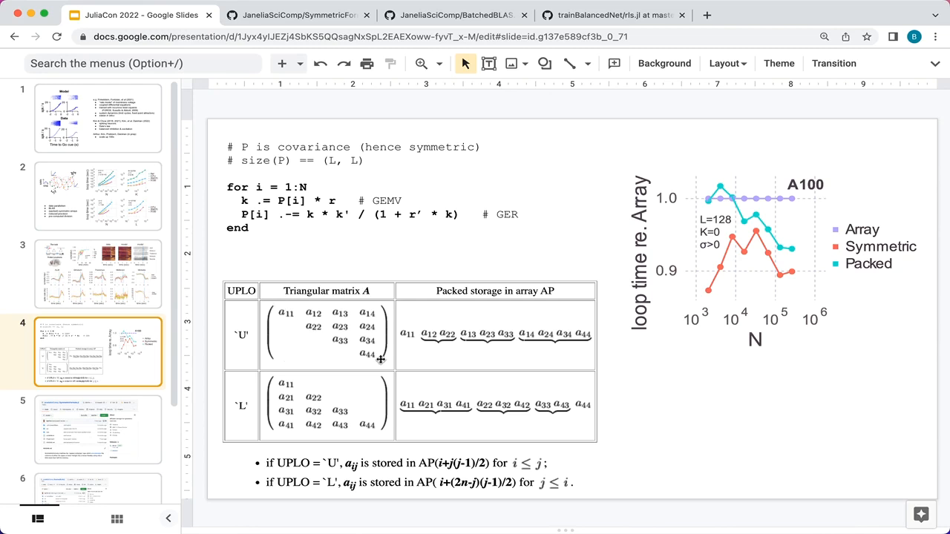
pyautogui.moveTo(319, 334)
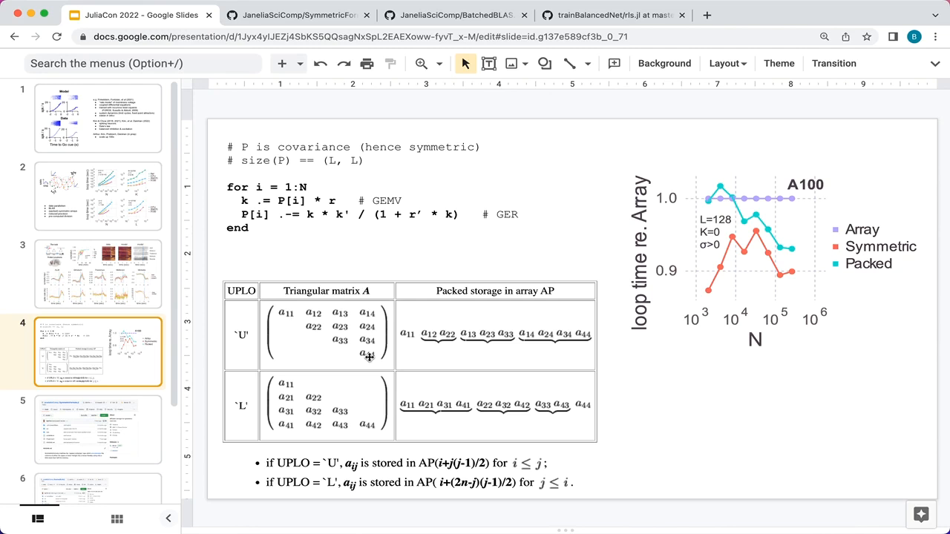
pyautogui.moveTo(434, 342)
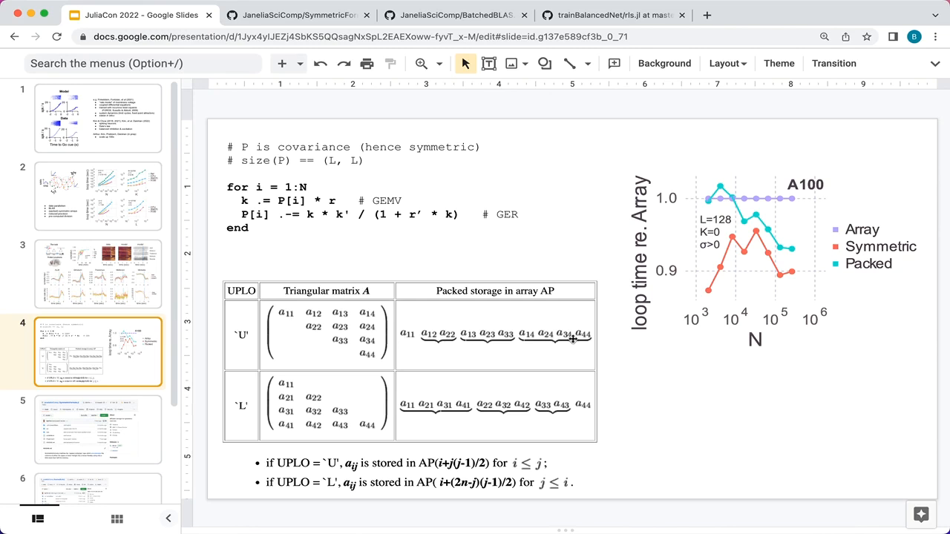
pyautogui.moveTo(487, 472)
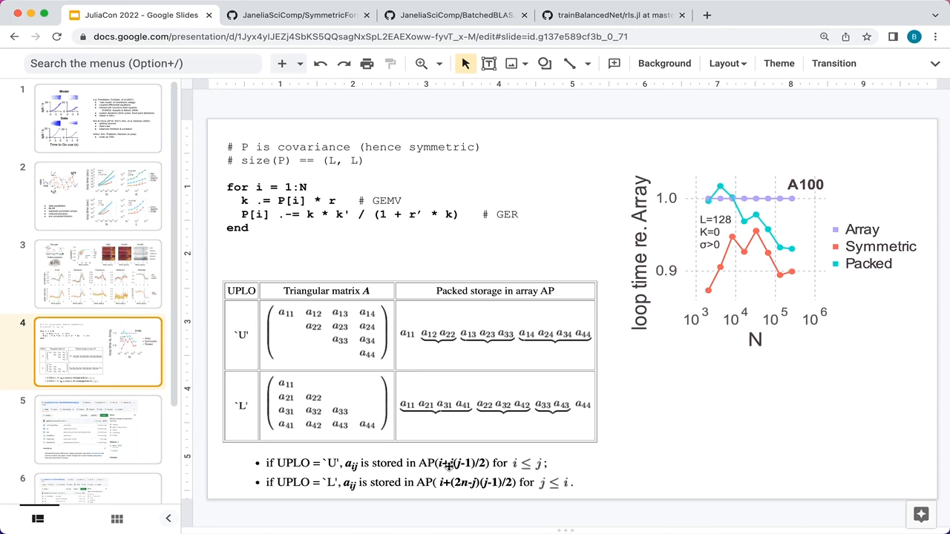
pyautogui.moveTo(600, 237)
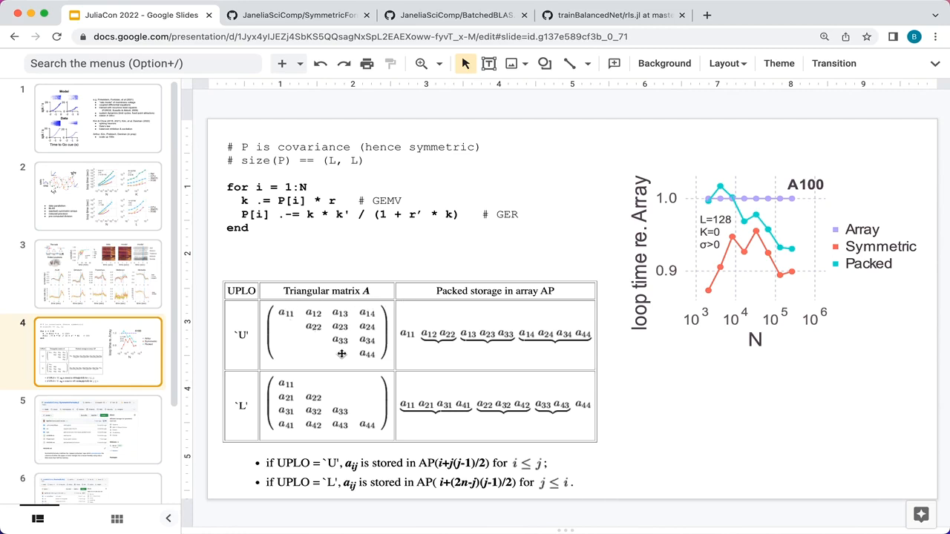
pyautogui.moveTo(814, 246)
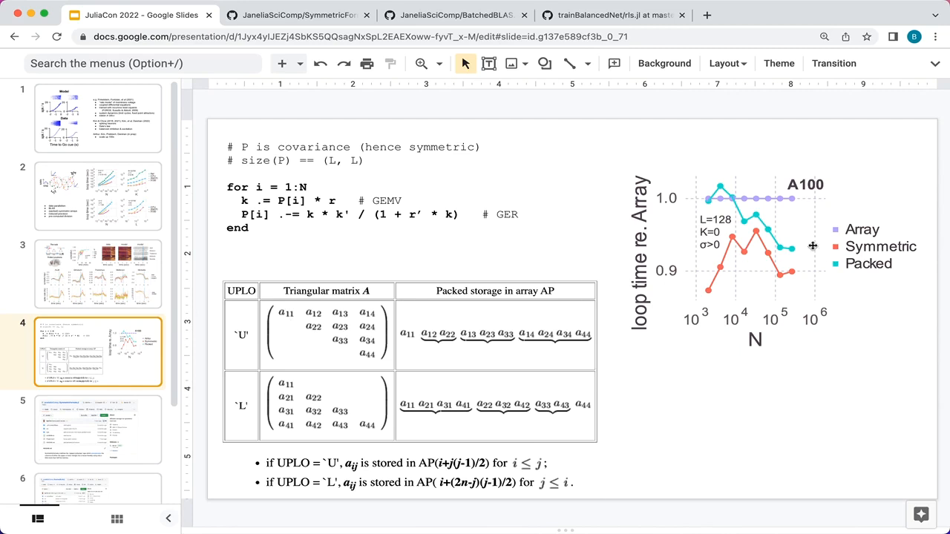
pyautogui.moveTo(804, 267)
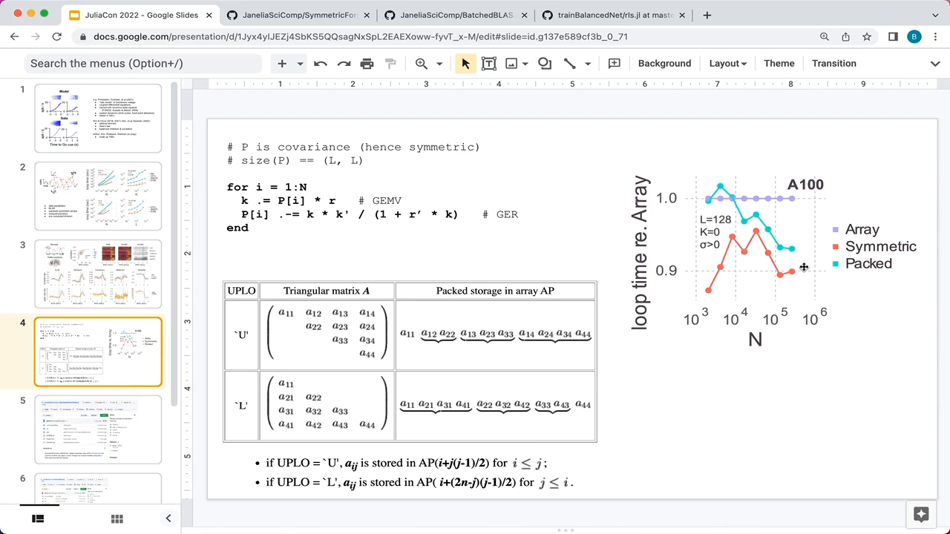
pyautogui.moveTo(778, 269)
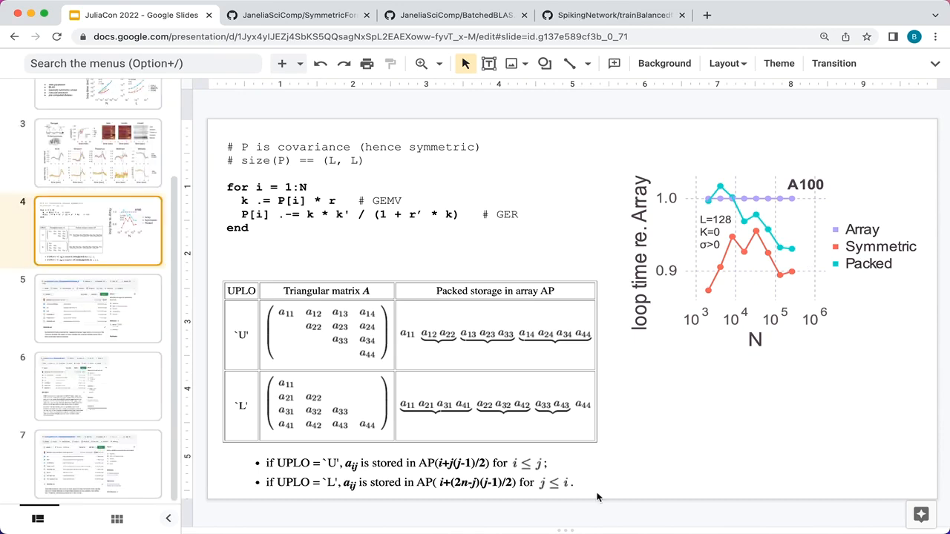
# Show slide 5 with the SymmetricFormats.jl GitHub repository screenshot.
pyautogui.click(98, 307)
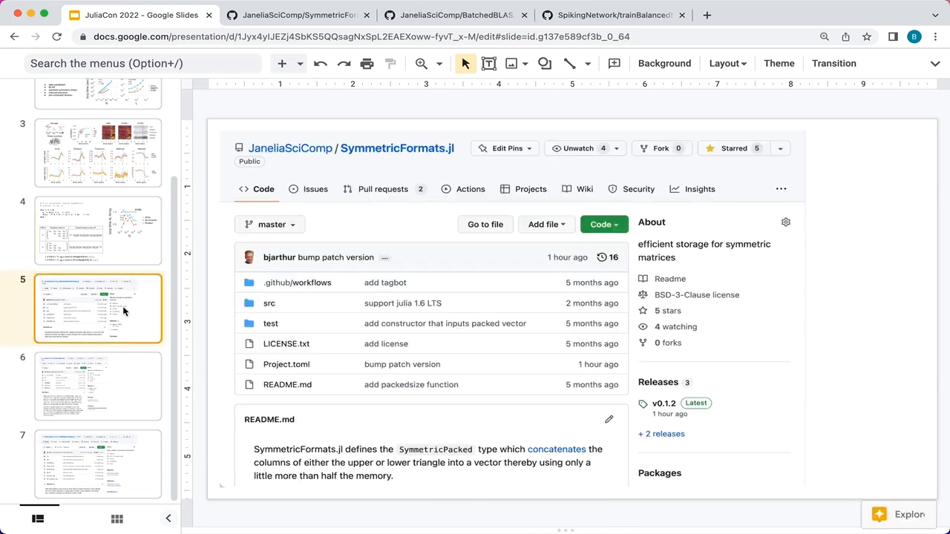
pyautogui.moveTo(314, 217)
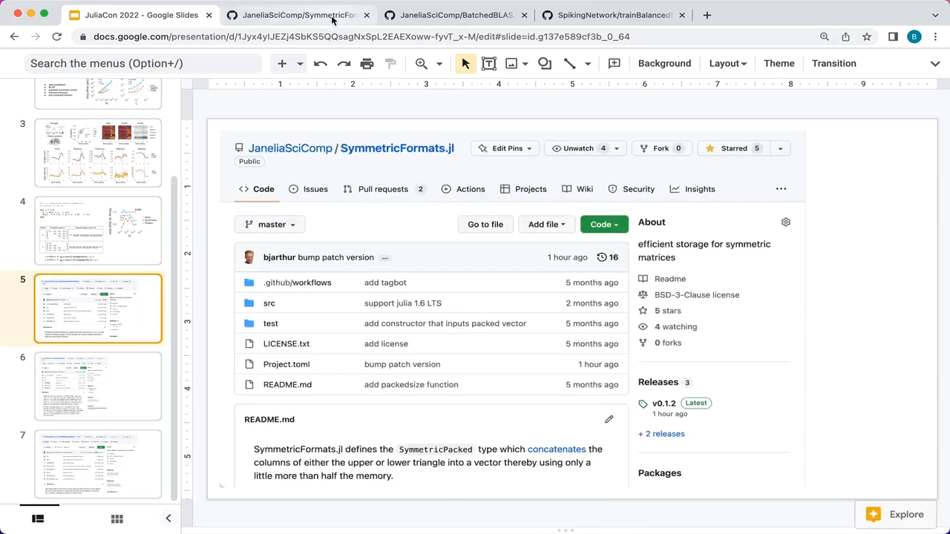
# Bring up the live SymmetricFormats.jl repository and read down its README.
pyautogui.click(296, 15)
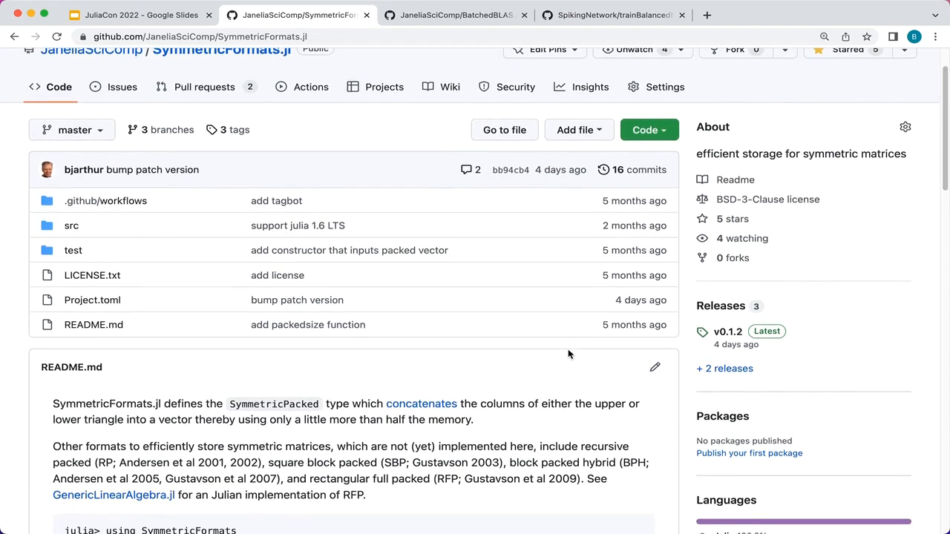
pyautogui.moveTo(279, 416)
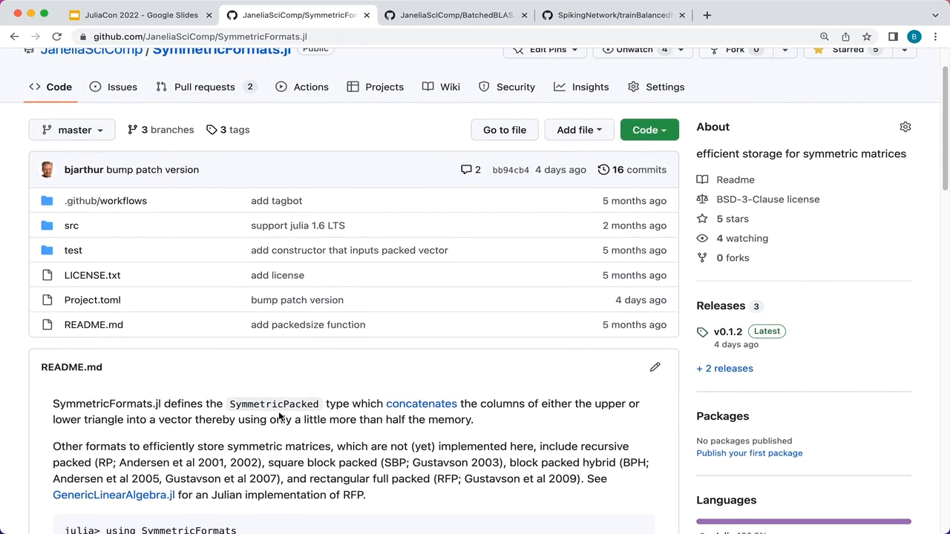
pyautogui.scroll(-3)
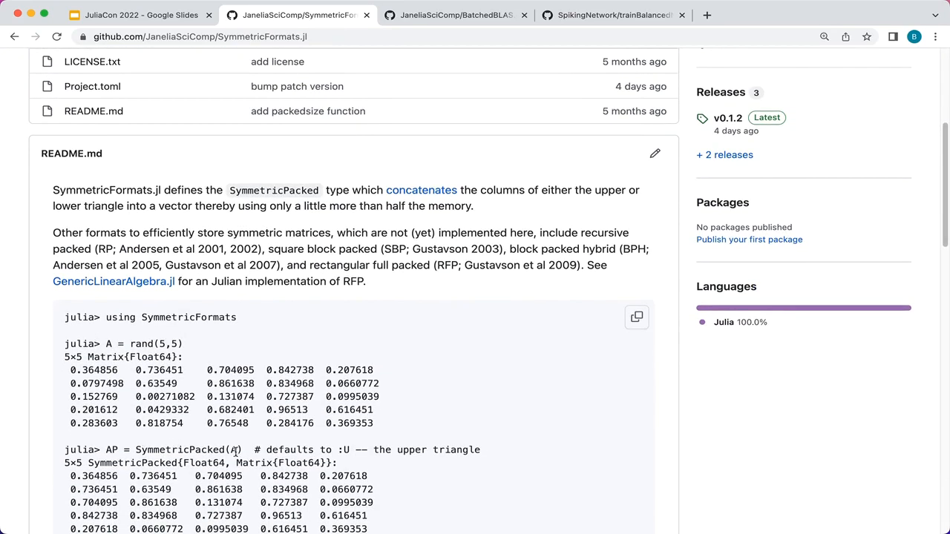
pyautogui.scroll(-3)
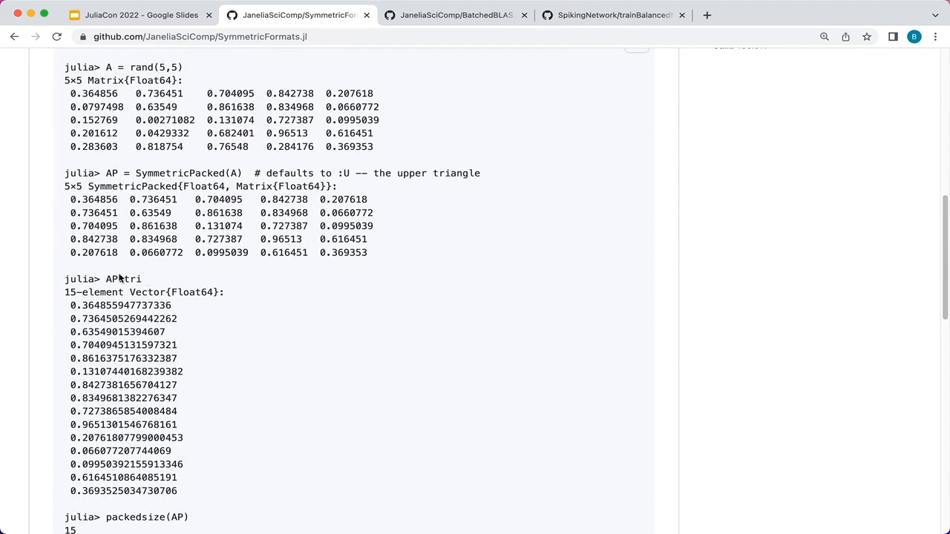
pyautogui.scroll(-3)
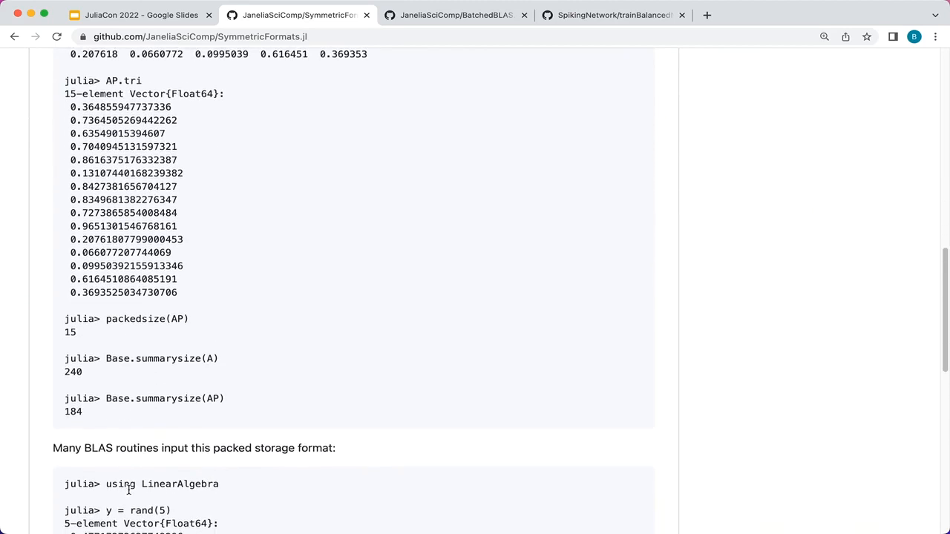
pyautogui.scroll(-3)
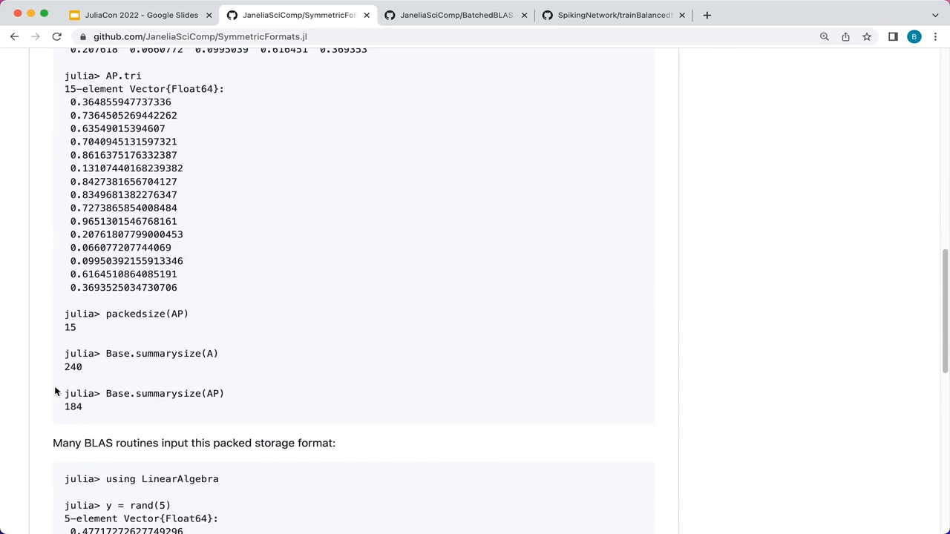
pyautogui.scroll(-3)
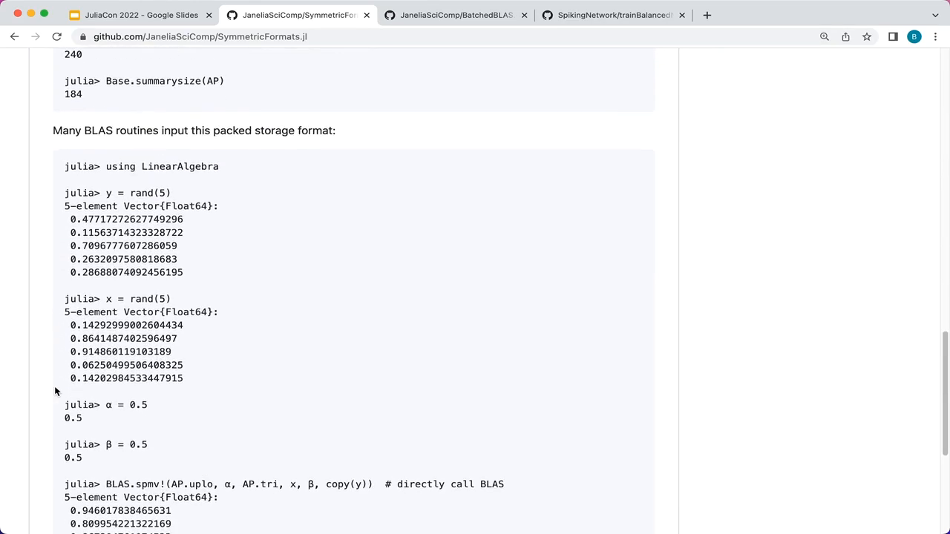
pyautogui.scroll(-3)
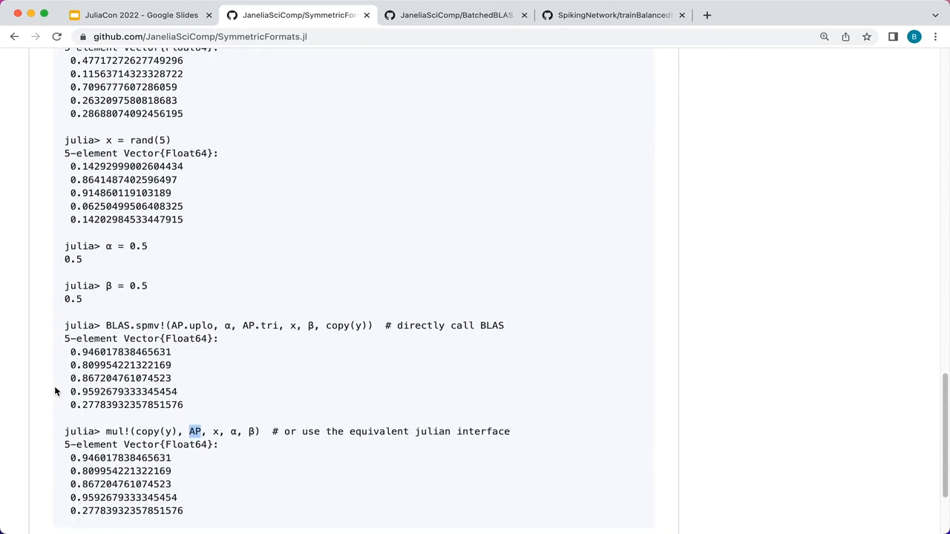
# Highlight the BLAS.spmv and mul! calls in the README example, then move to BatchedBLAS.jl.
pyautogui.doubleClick(134, 326)
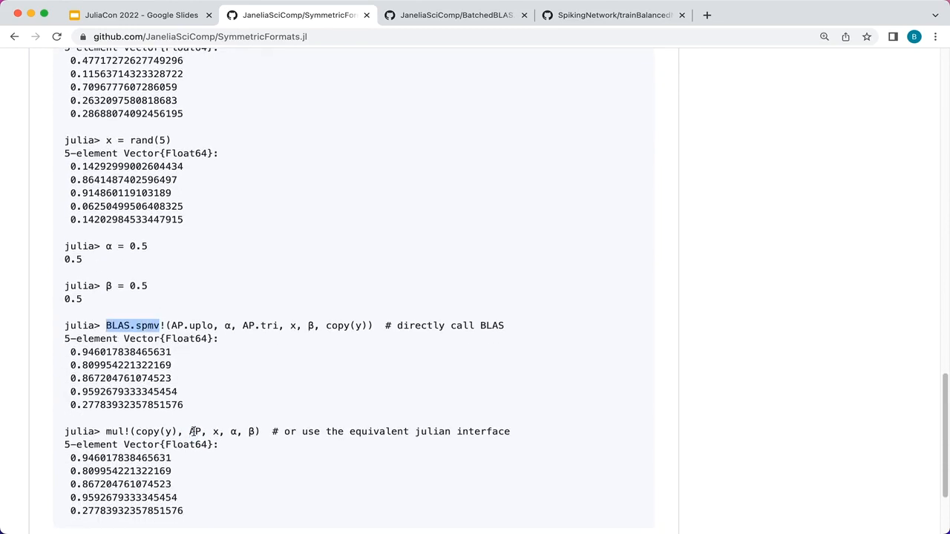
pyautogui.doubleClick(116, 430)
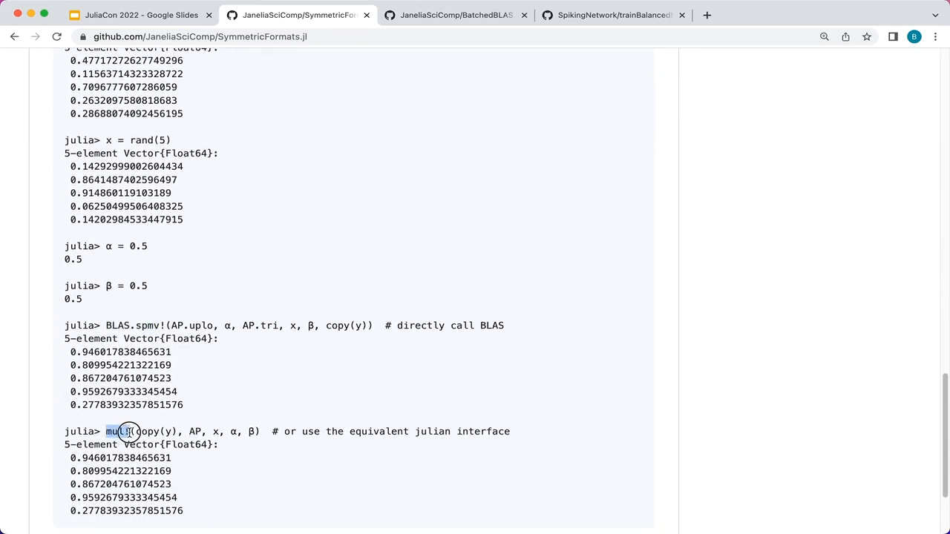
pyautogui.doubleClick(119, 432)
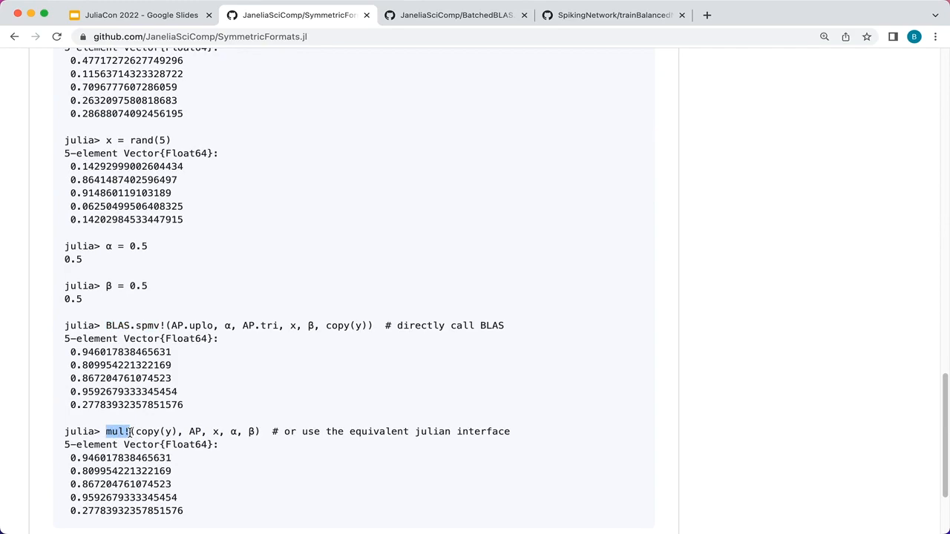
pyautogui.click(463, 15)
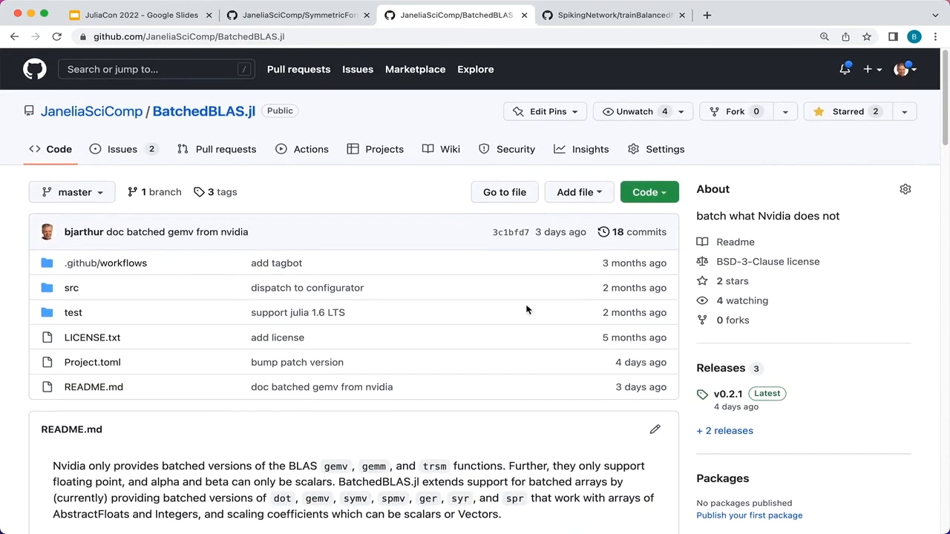
# Read down the BatchedBLAS.jl README through its benchmarks to the usage example.
pyautogui.scroll(-3)
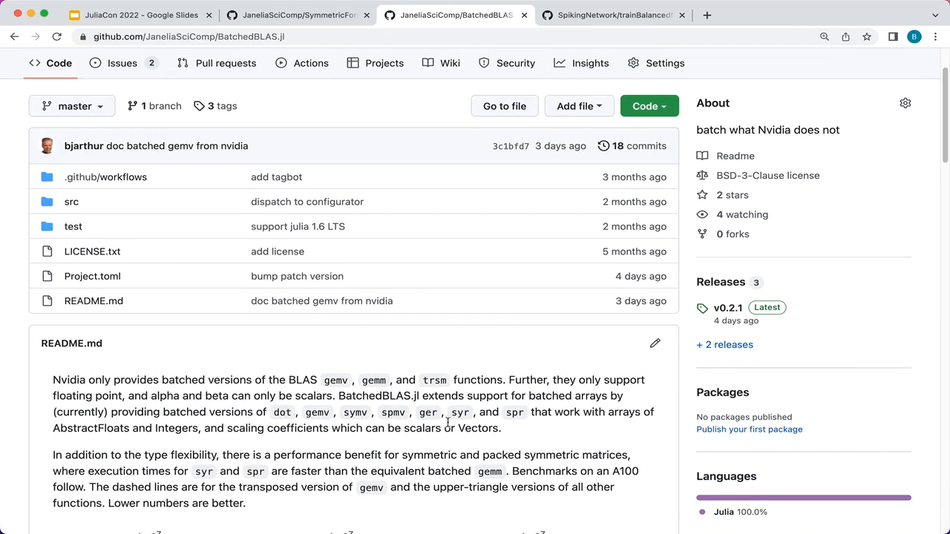
pyautogui.moveTo(350, 430)
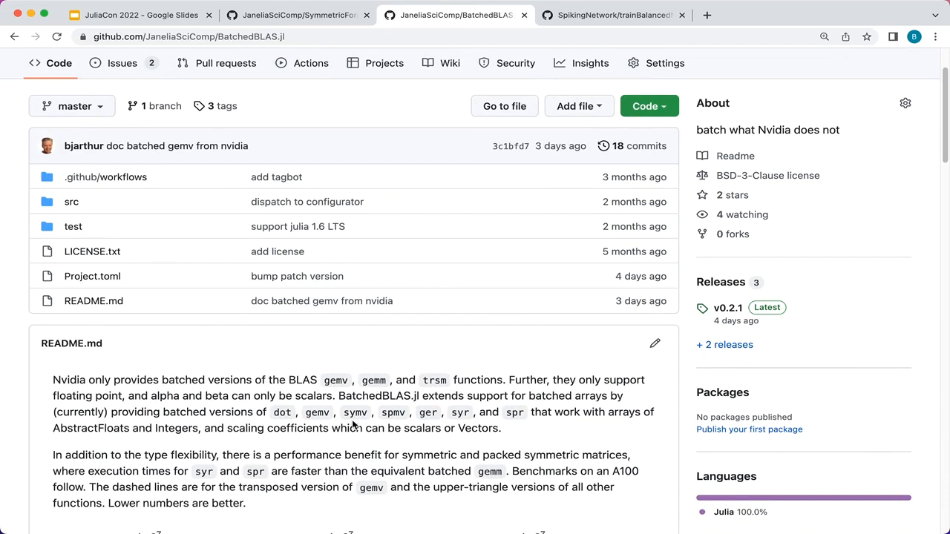
pyautogui.moveTo(186, 428)
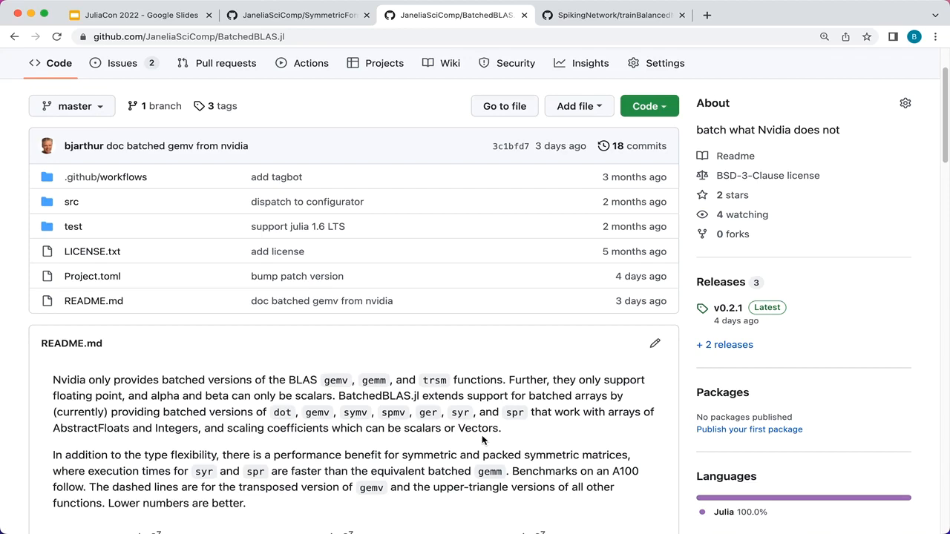
pyautogui.scroll(-3)
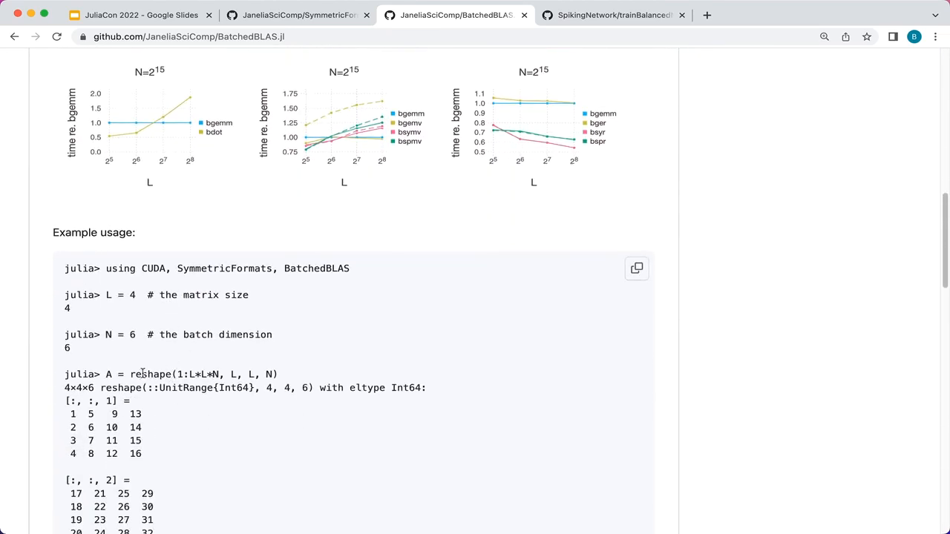
pyautogui.scroll(-3)
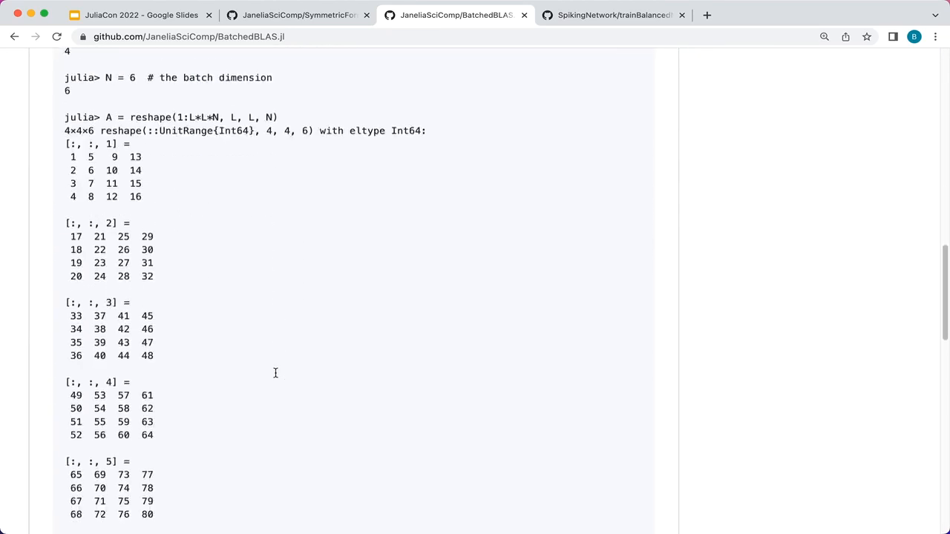
pyautogui.scroll(-3)
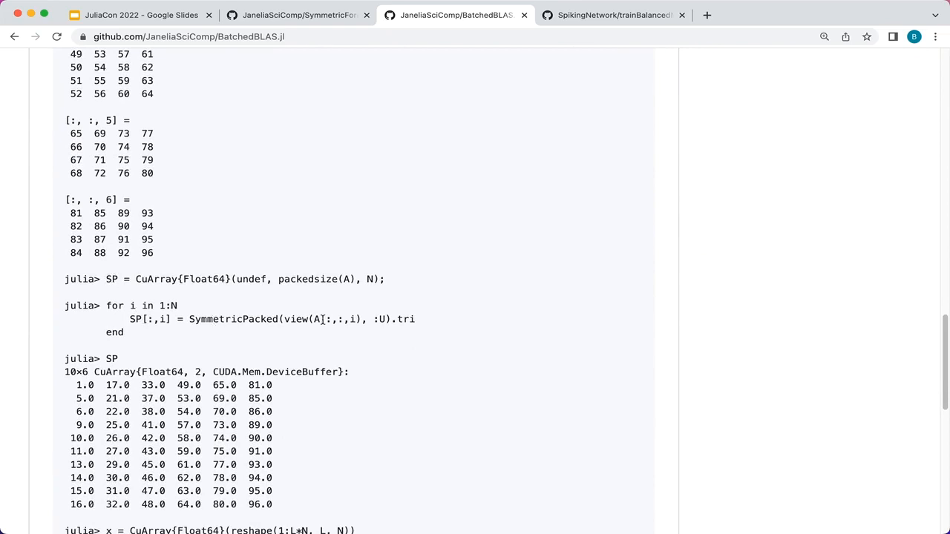
pyautogui.moveTo(310, 320)
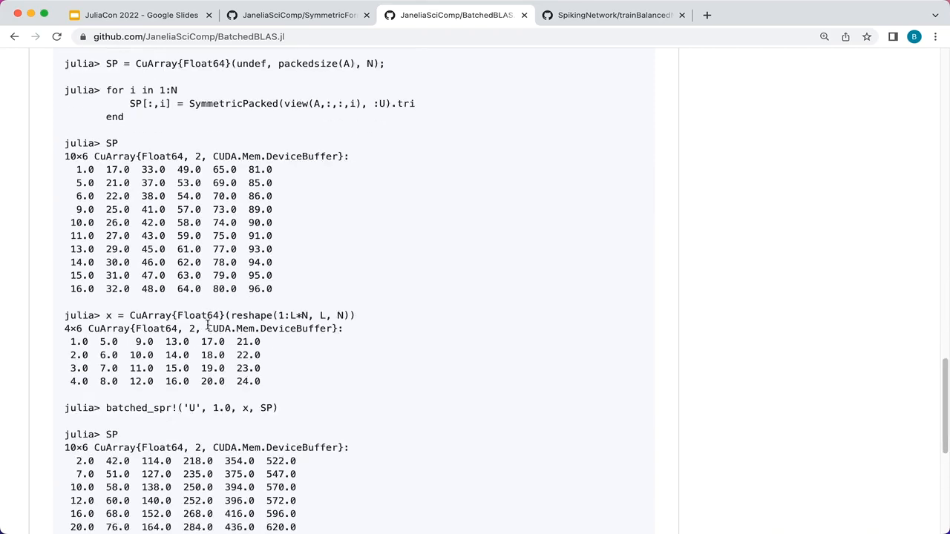
pyautogui.scroll(-3)
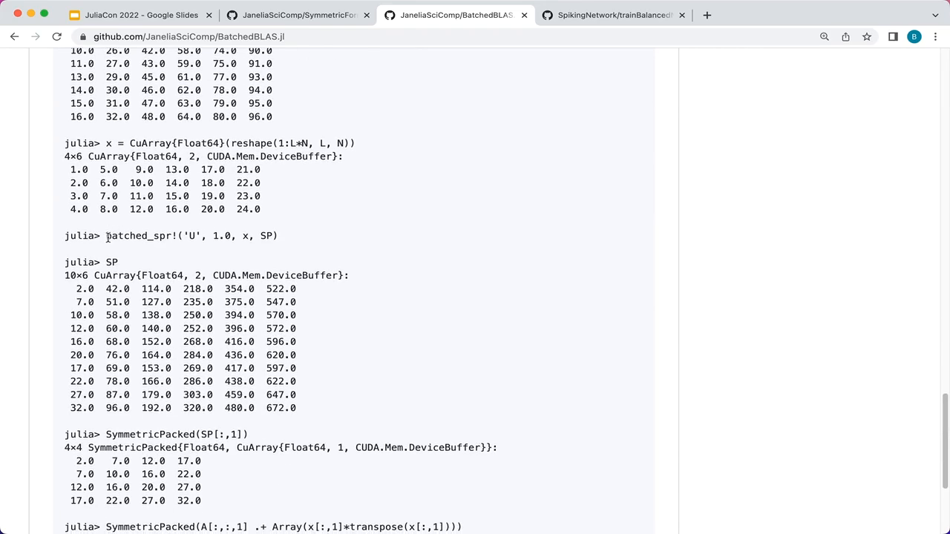
# Highlight the batched_spr! call in the example, then move to the trainBalancedNet.jl repository.
pyautogui.doubleClick(137, 234)
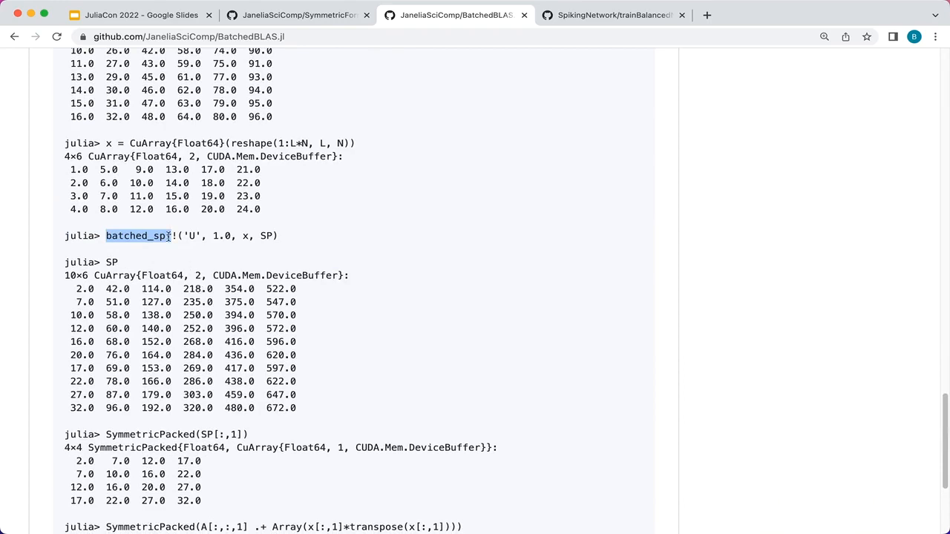
pyautogui.scroll(-3)
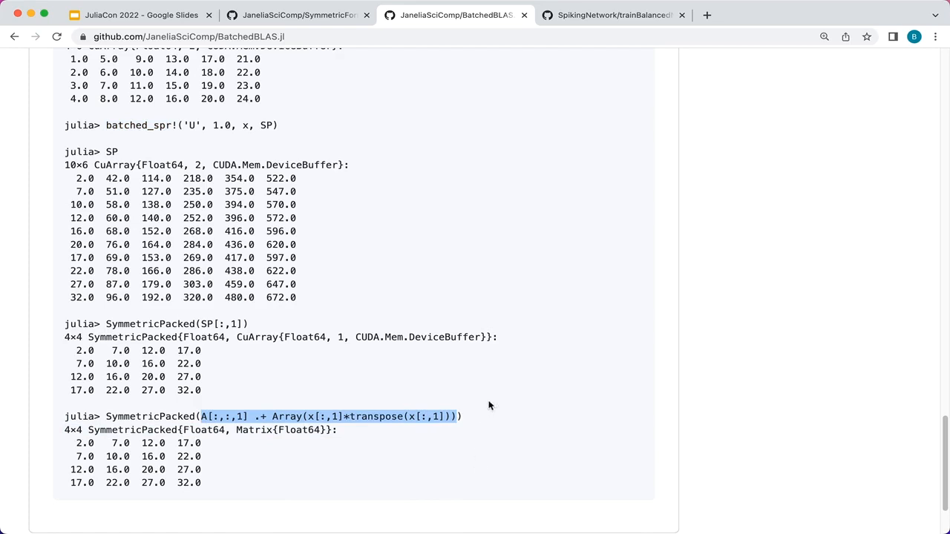
pyautogui.click(620, 15)
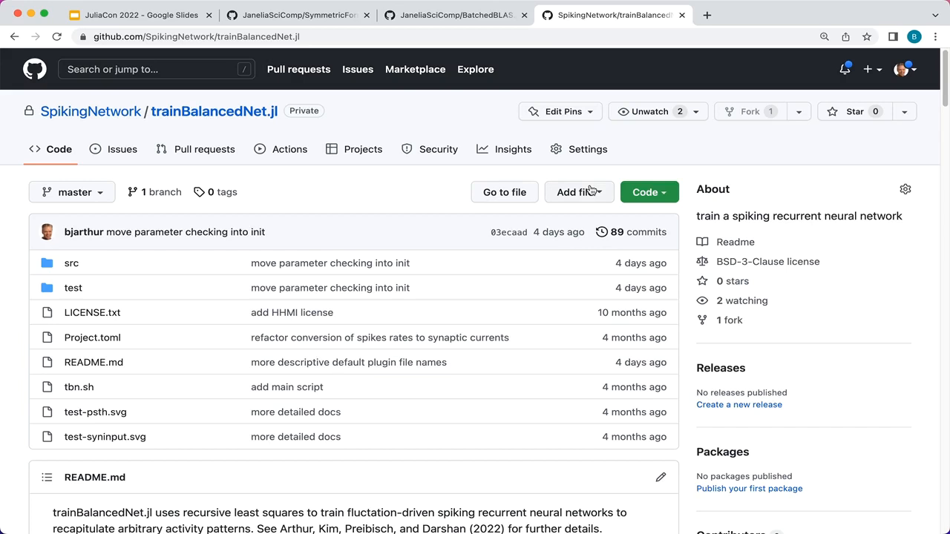
pyautogui.moveTo(695, 246)
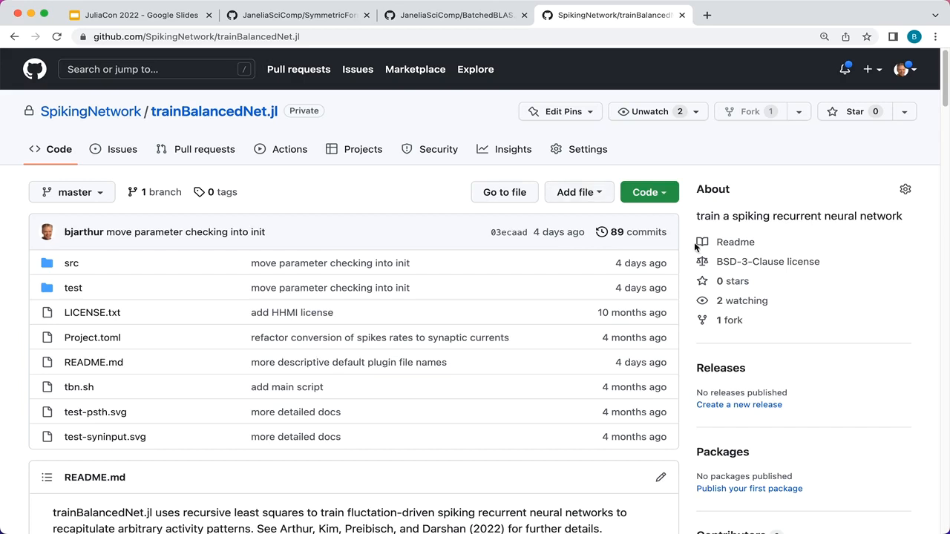
pyautogui.moveTo(428, 401)
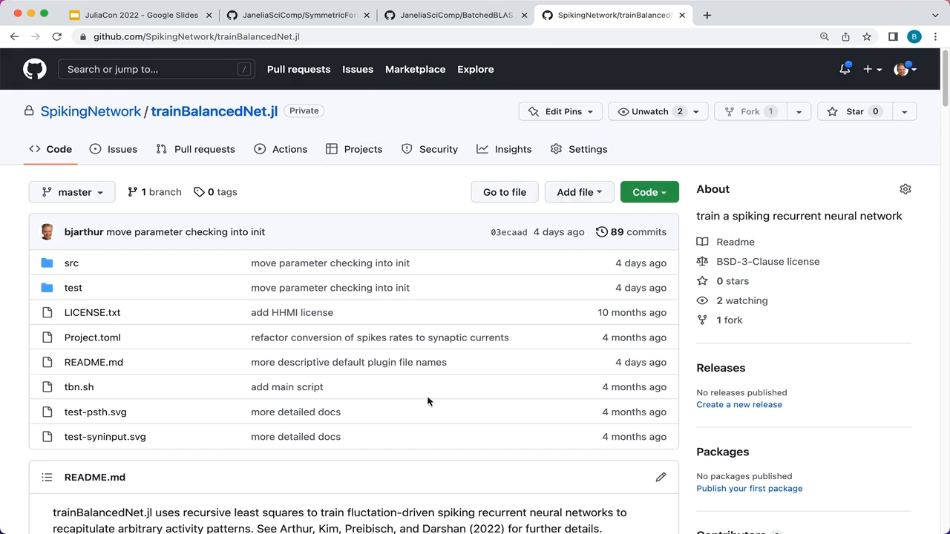